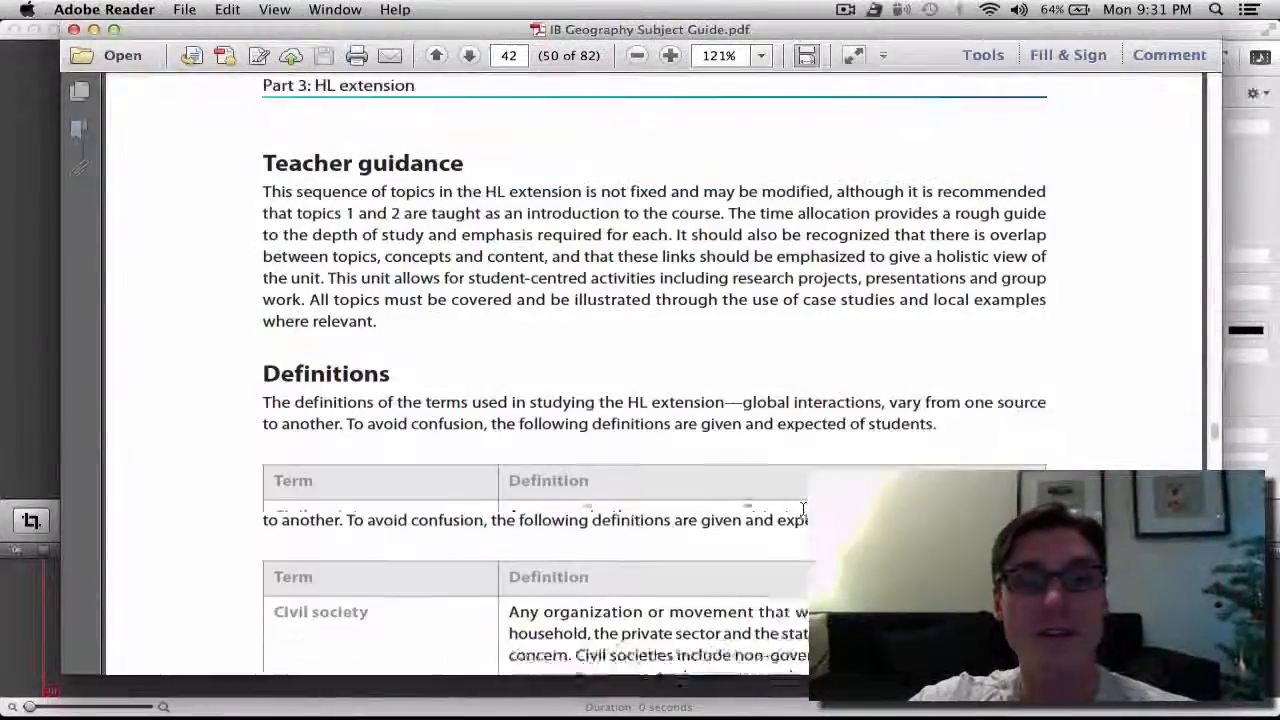
- Scroll through the globalization lesson notes with the syllabus quote and links
{"action": "scroll", "scroll_direction": "down", "scroll_amount": 3}
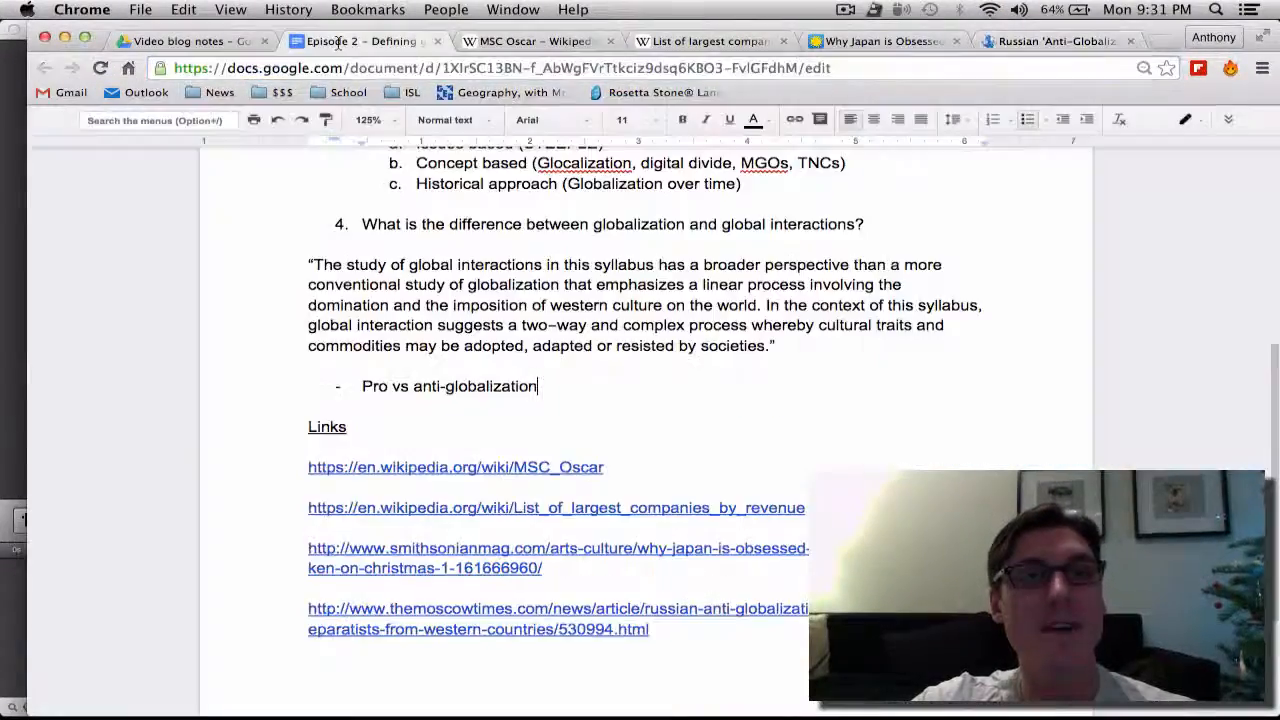
{"action": "scroll", "scroll_direction": "up", "scroll_amount": 3}
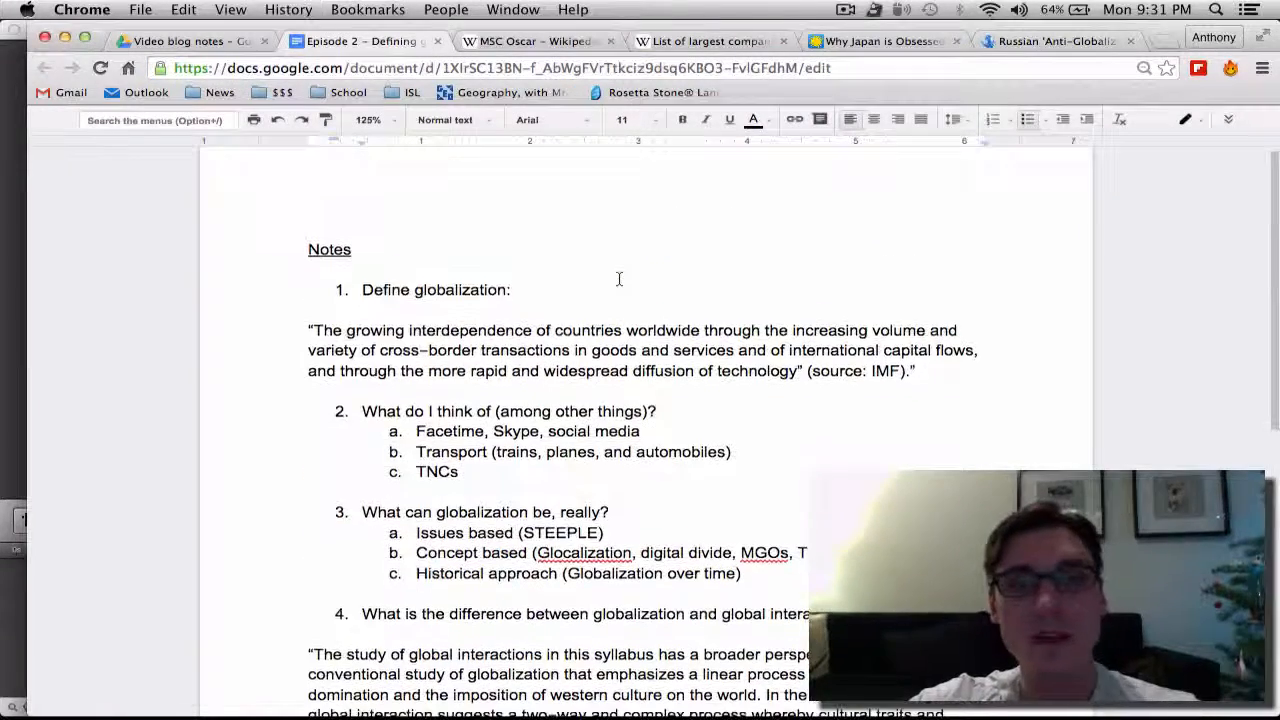
{"action": "scroll", "scroll_direction": "up", "scroll_amount": 3}
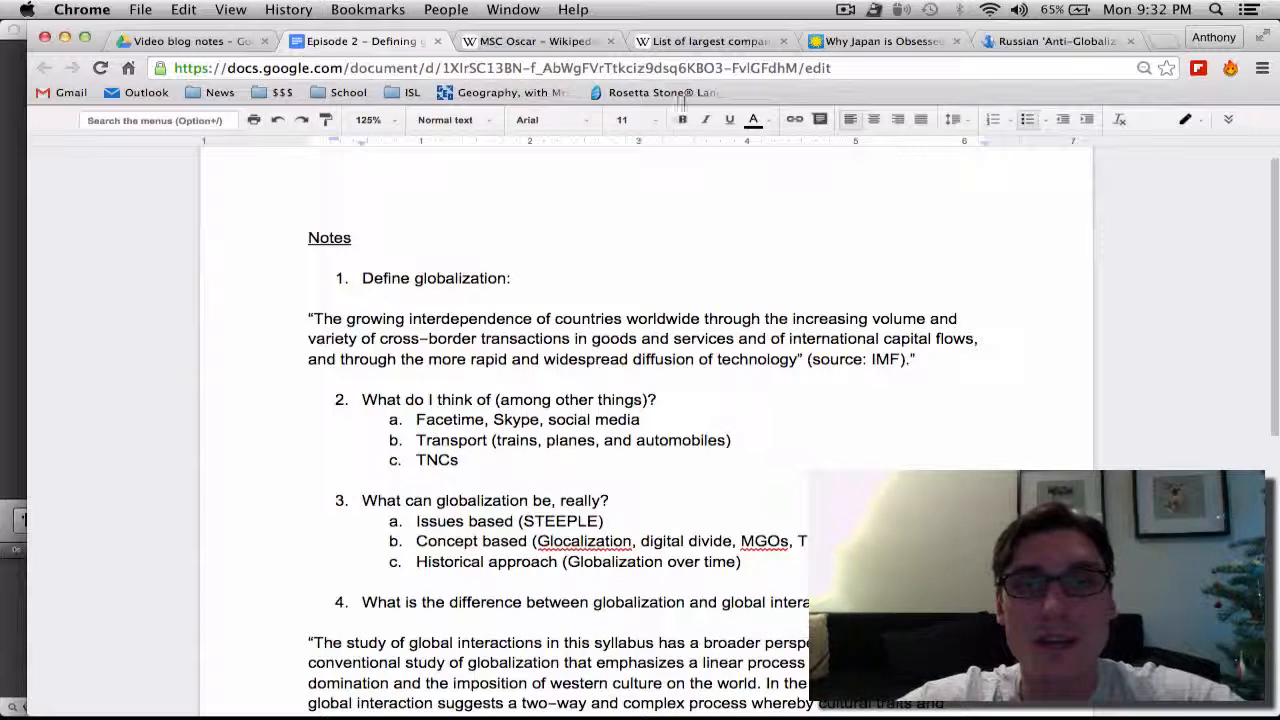
- Open the MSC Oscar Wikipedia article and enlarge its photo of the ship in Rotterdam
{"action": "left_click", "coordinate": [537, 41]}
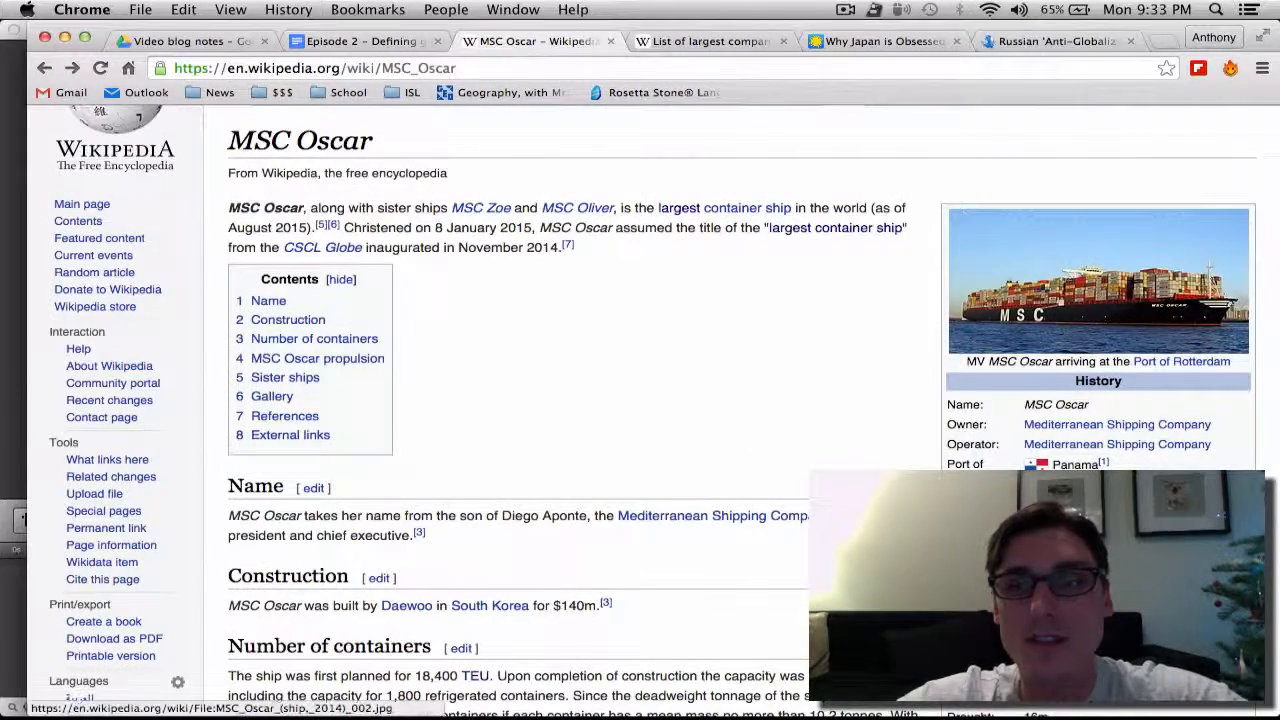
{"action": "left_click", "coordinate": [1097, 280]}
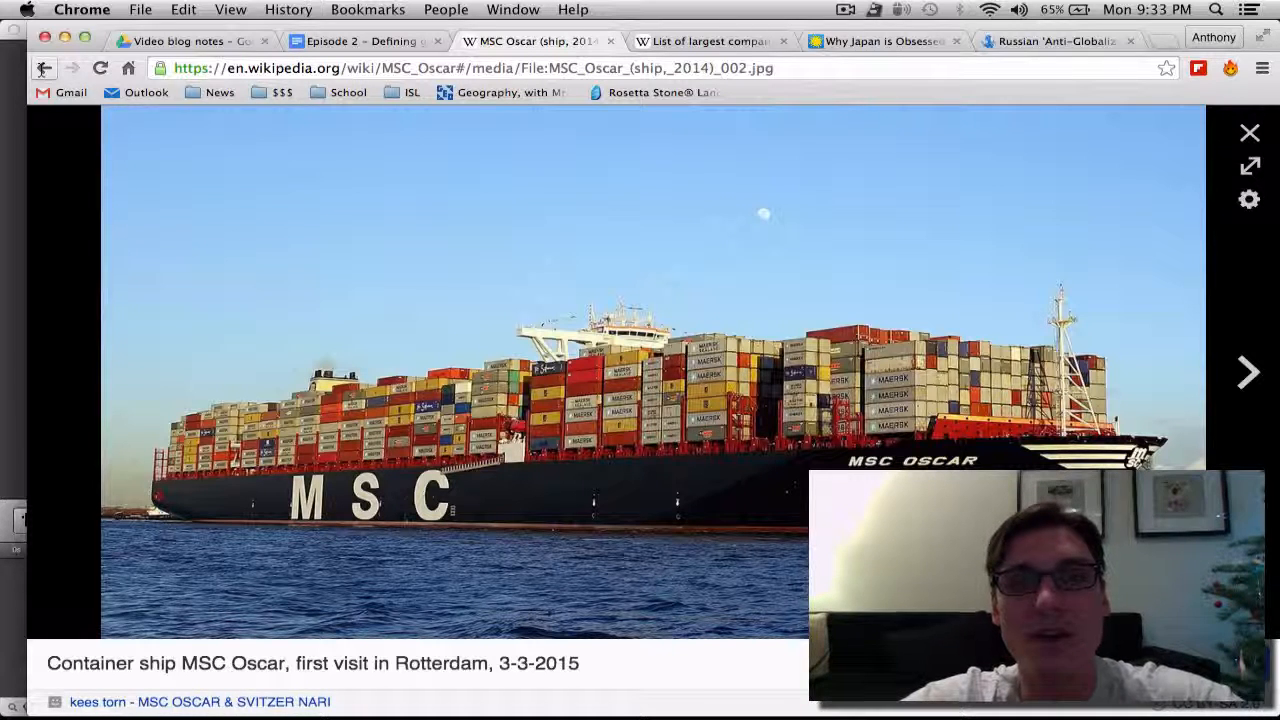
{"action": "mouse_move", "coordinate": [44, 68]}
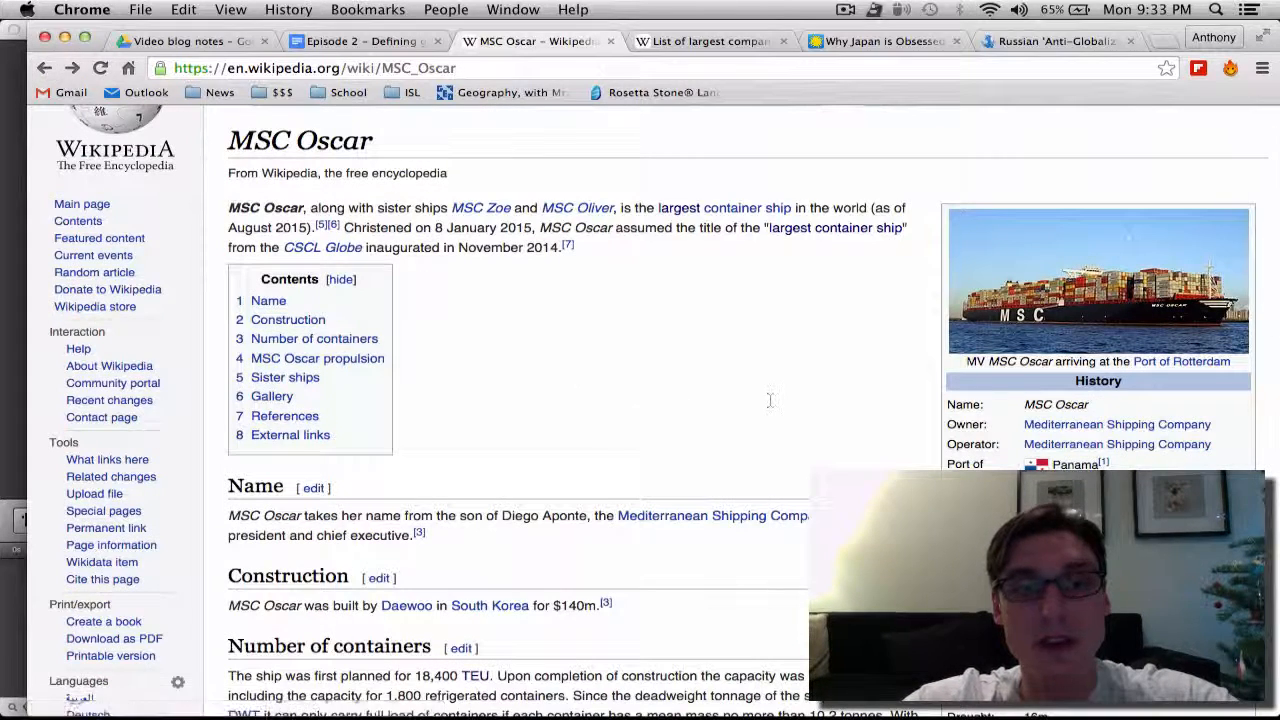
- Return to the Google Docs lesson notes with the IMF definition and numbered questions
{"action": "scroll", "scroll_direction": "up", "scroll_amount": 3}
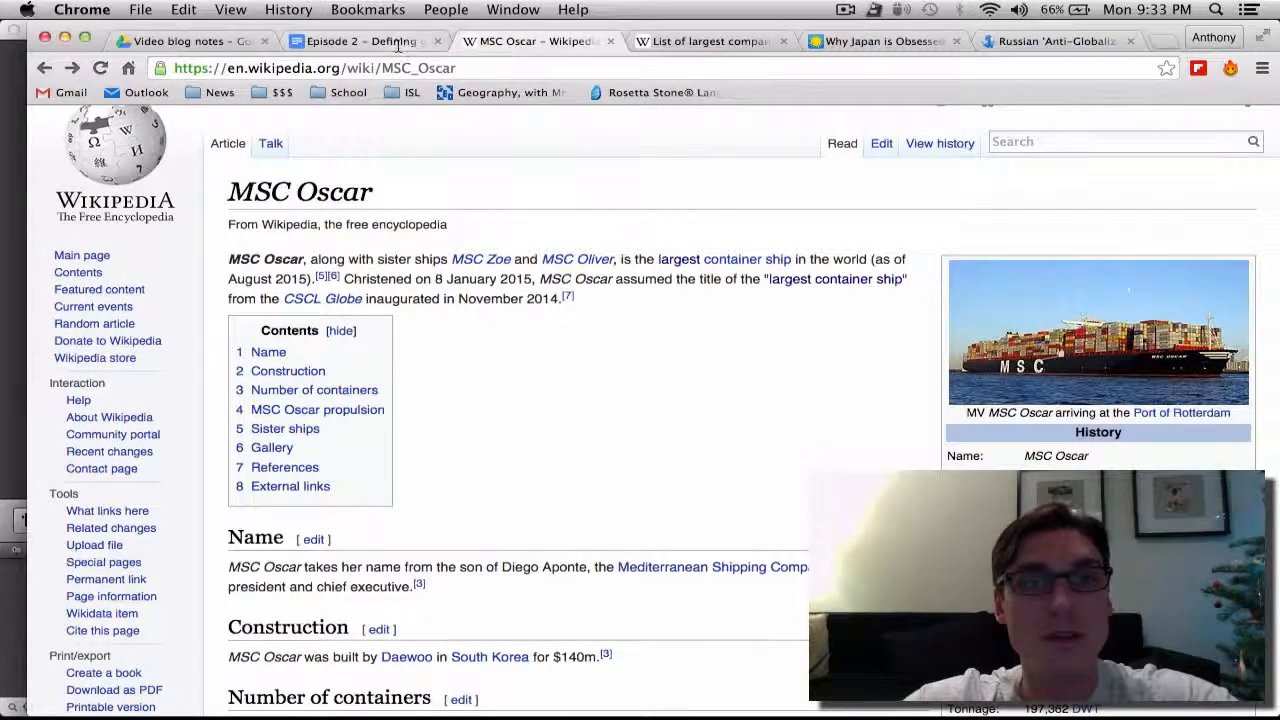
{"action": "left_click", "coordinate": [365, 41]}
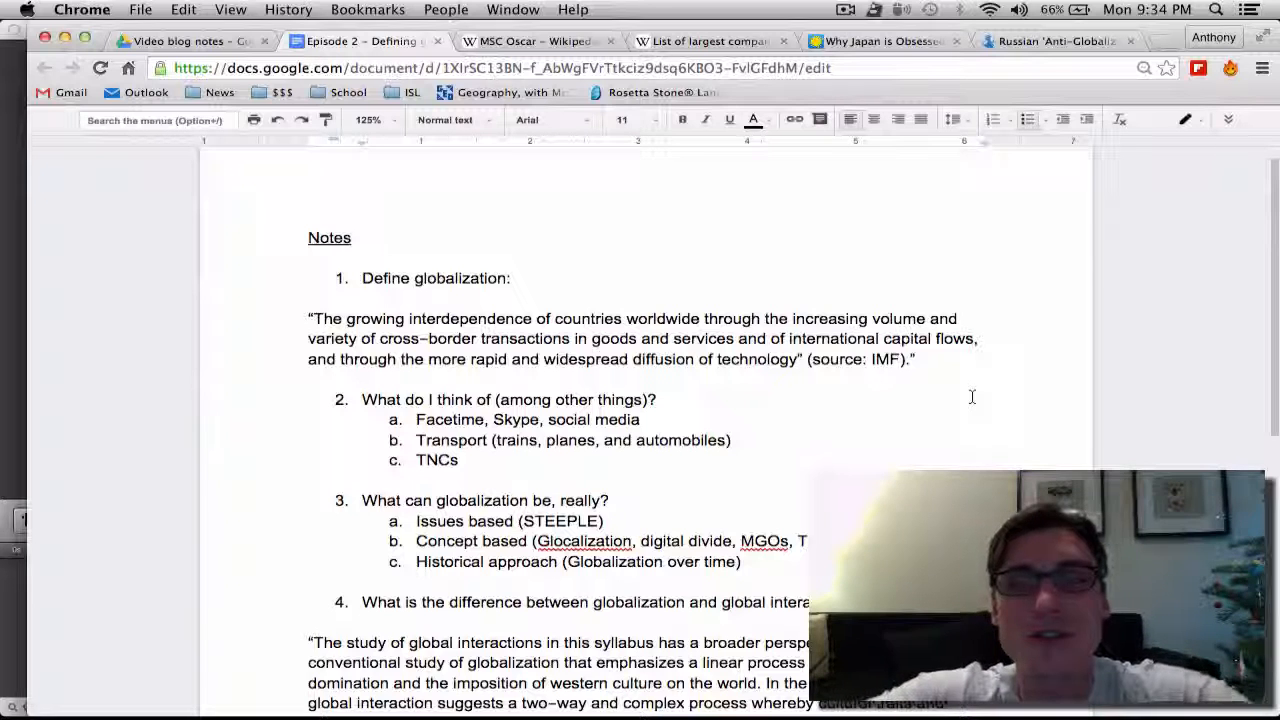
- Scroll down through the globalization lesson notes
{"action": "scroll", "scroll_direction": "down", "scroll_amount": 3}
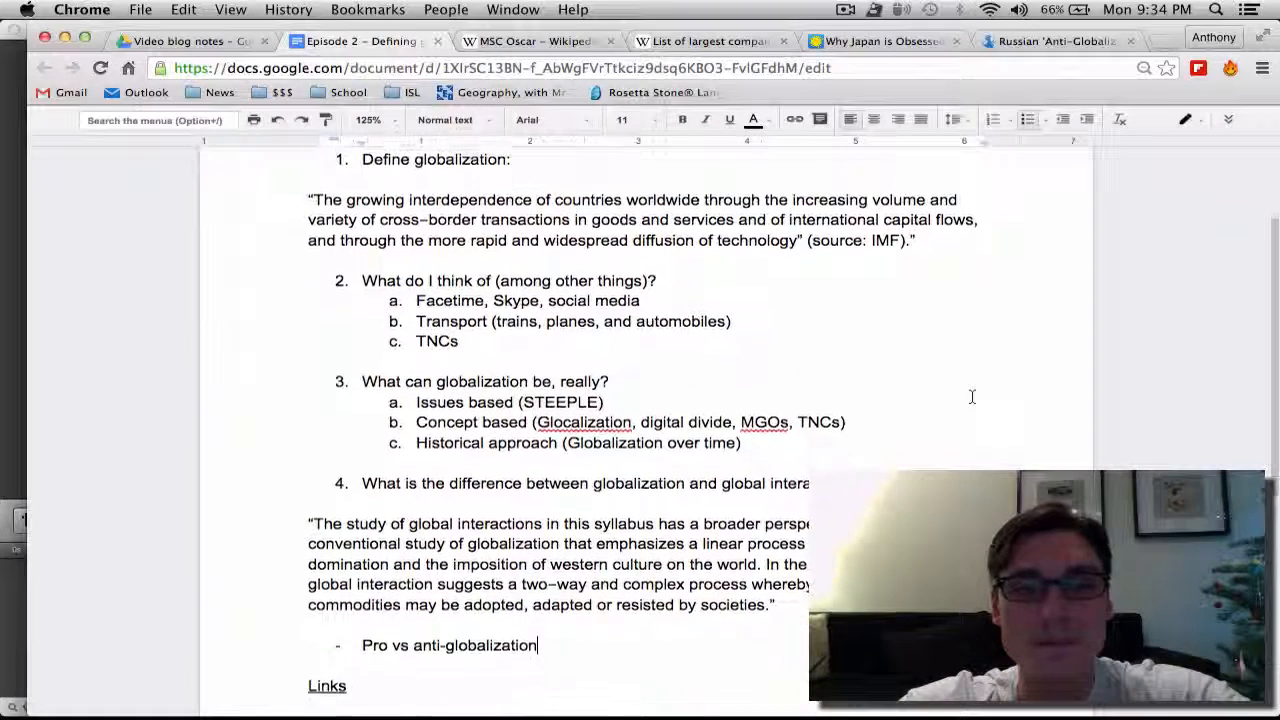
{"action": "scroll", "scroll_direction": "down", "scroll_amount": 3}
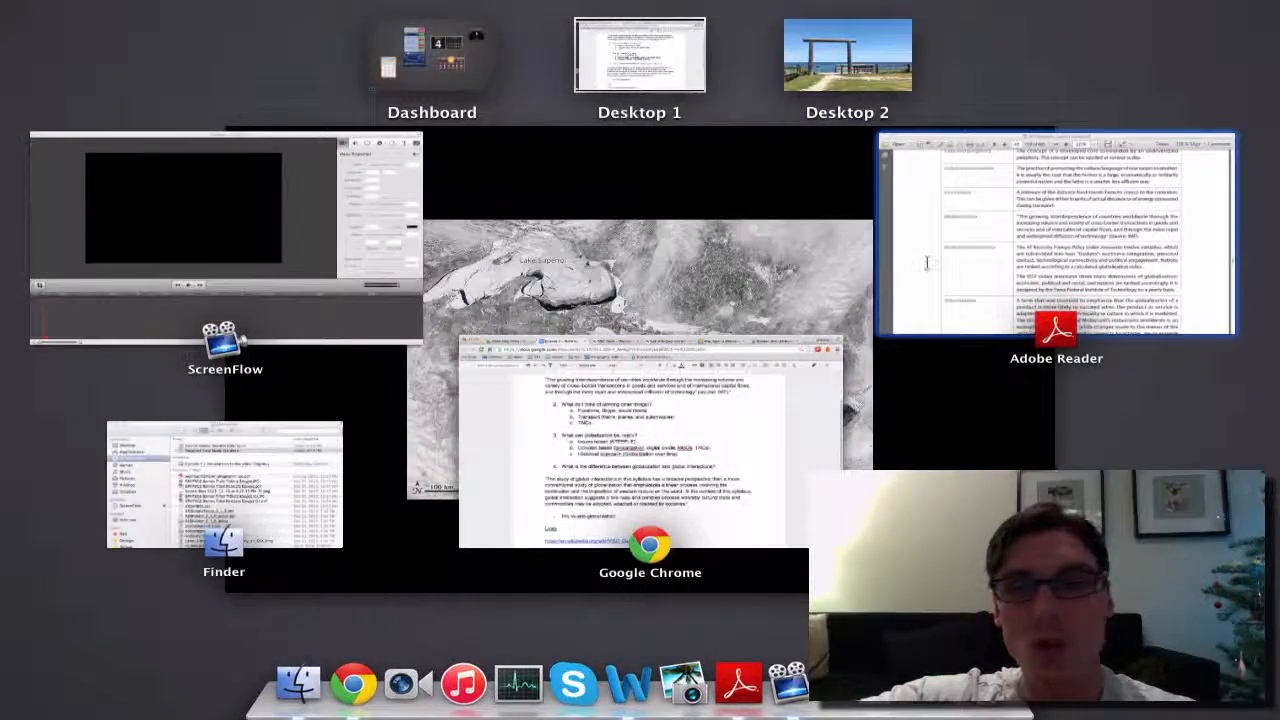
- Bring up Adobe Reader's geography subject guide and scroll up through it
{"action": "left_click", "coordinate": [1056, 240]}
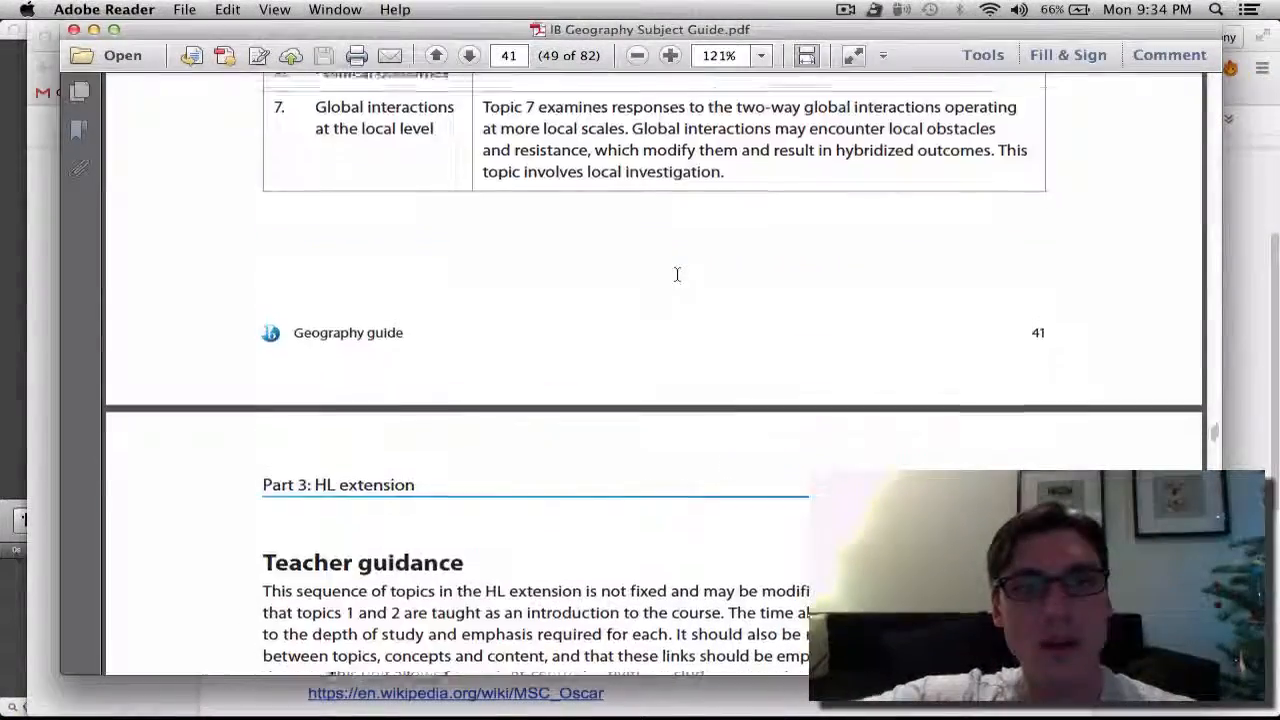
{"action": "scroll", "scroll_direction": "up", "scroll_amount": 3}
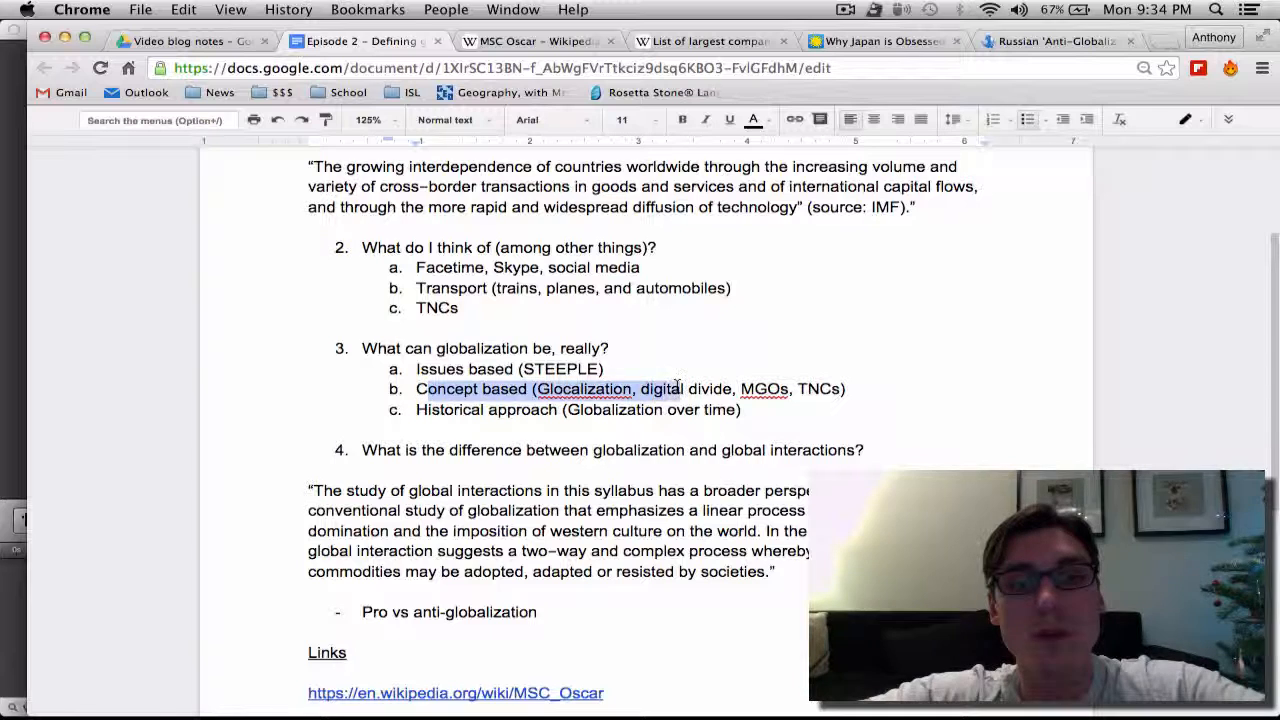
{"action": "left_click", "coordinate": [920, 446]}
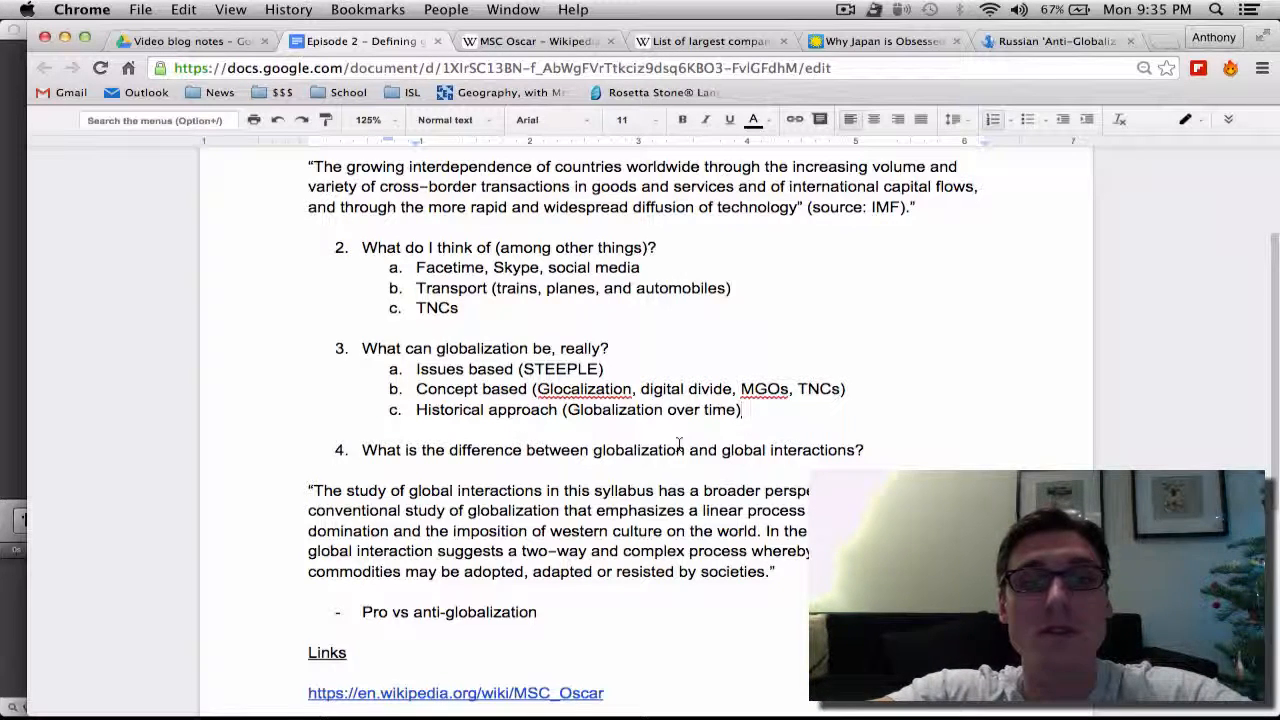
{"action": "scroll", "scroll_direction": "down", "scroll_amount": 3}
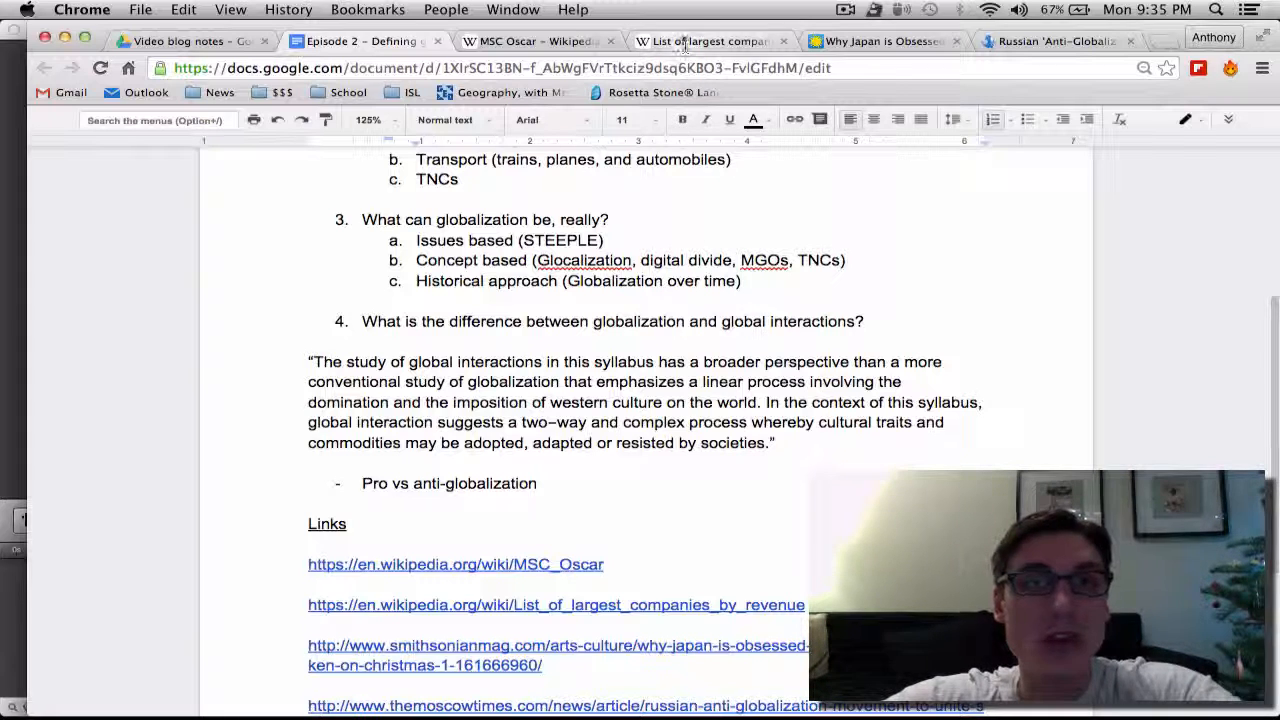
- Open the largest companies by revenue article and browse its table led by Walmart, Sinopec, CNPC
{"action": "left_click", "coordinate": [710, 41]}
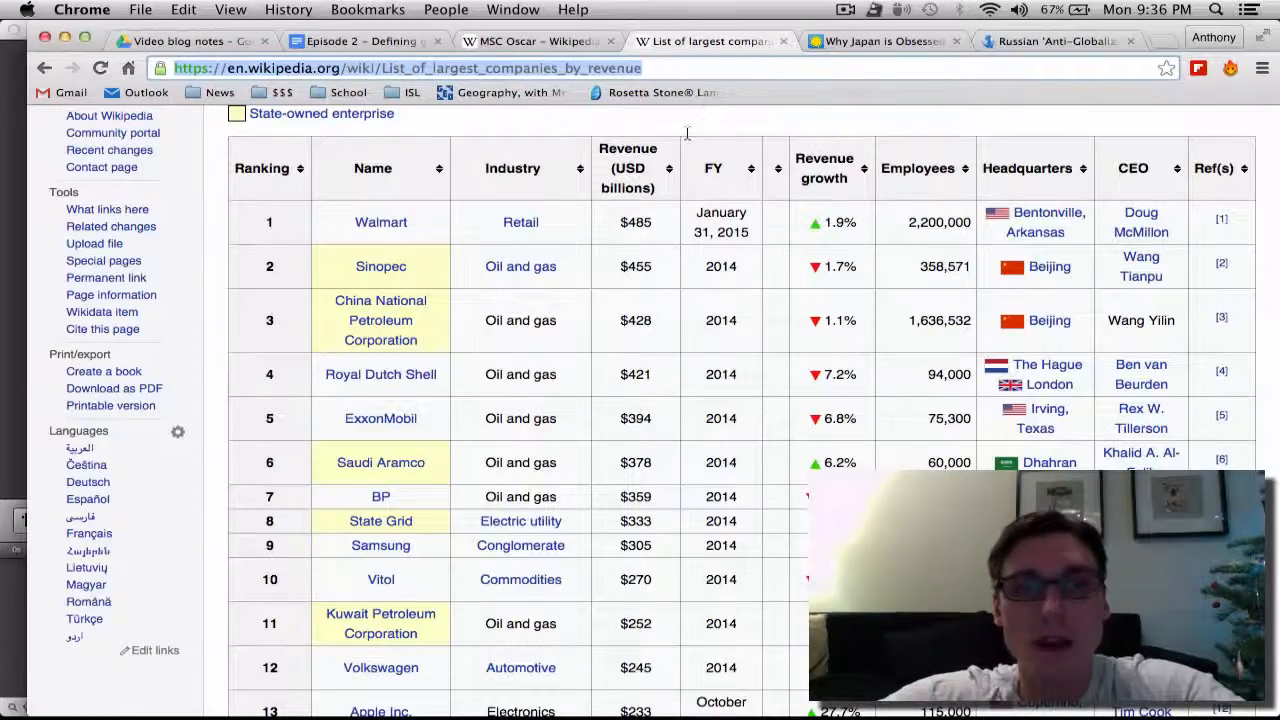
{"action": "scroll", "scroll_direction": "up", "scroll_amount": 3}
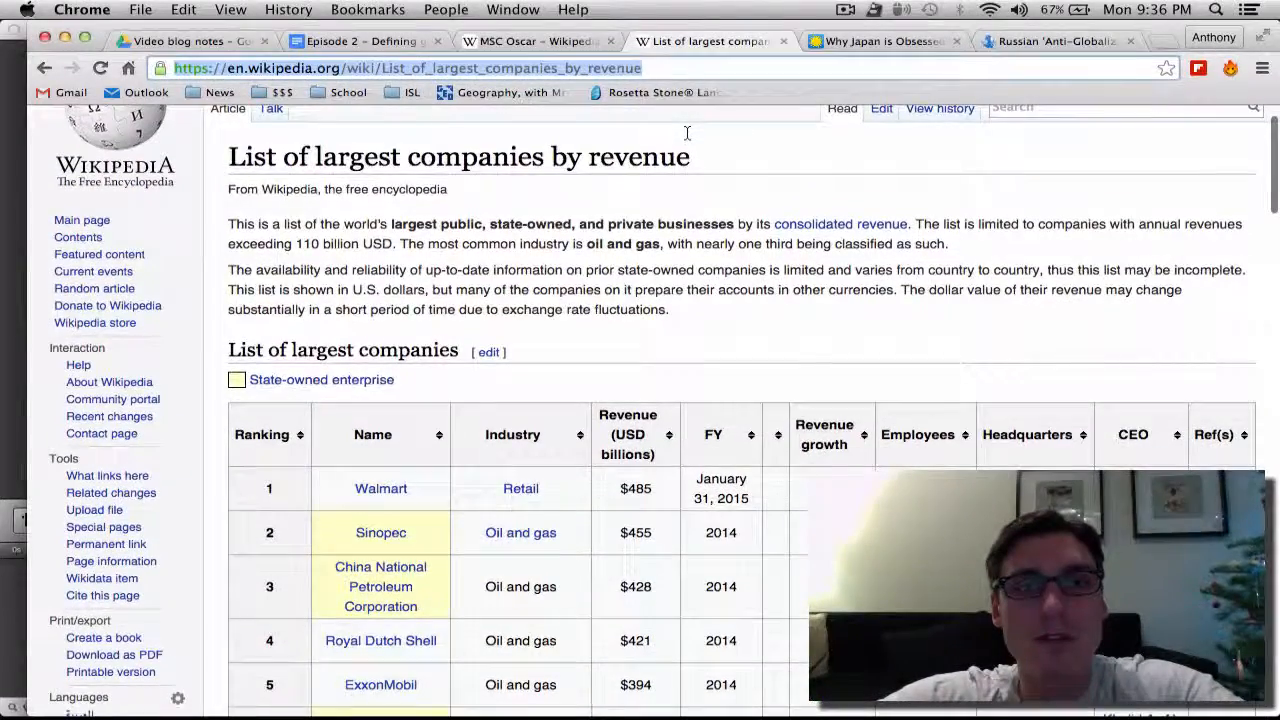
{"action": "scroll", "scroll_direction": "down", "scroll_amount": 3}
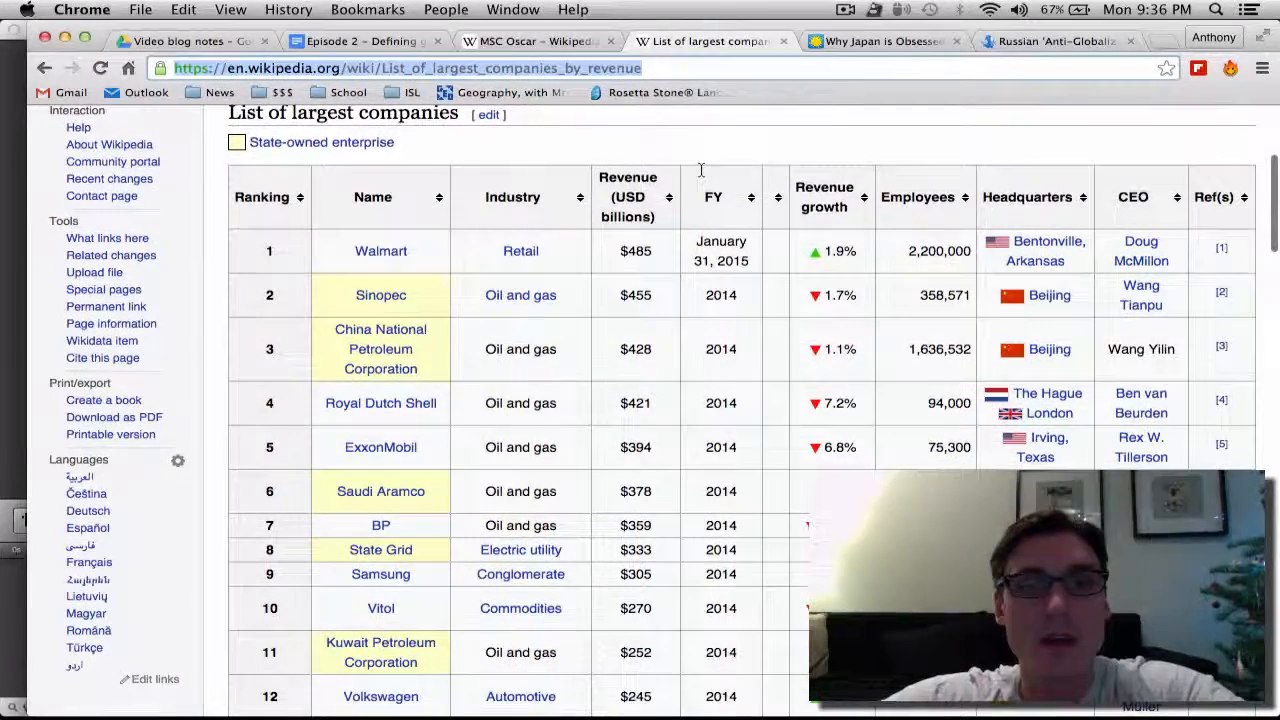
{"action": "mouse_move", "coordinate": [667, 237]}
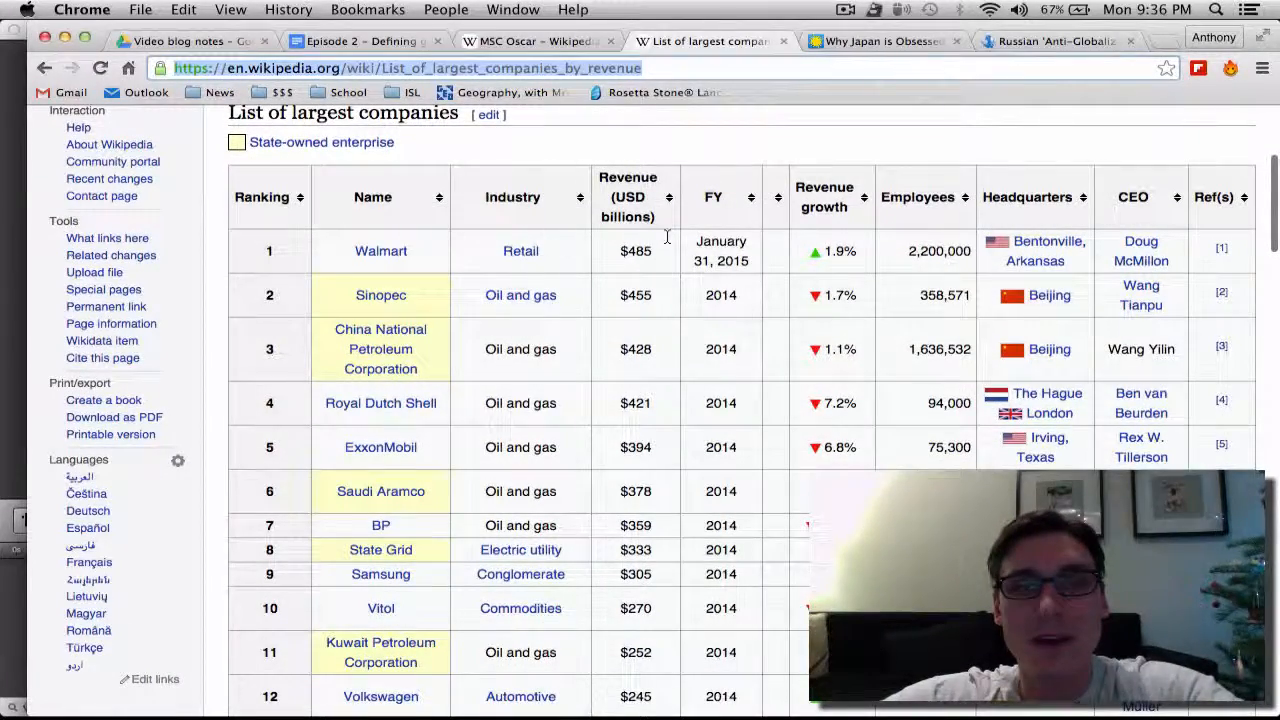
{"action": "scroll", "scroll_direction": "down", "scroll_amount": 3}
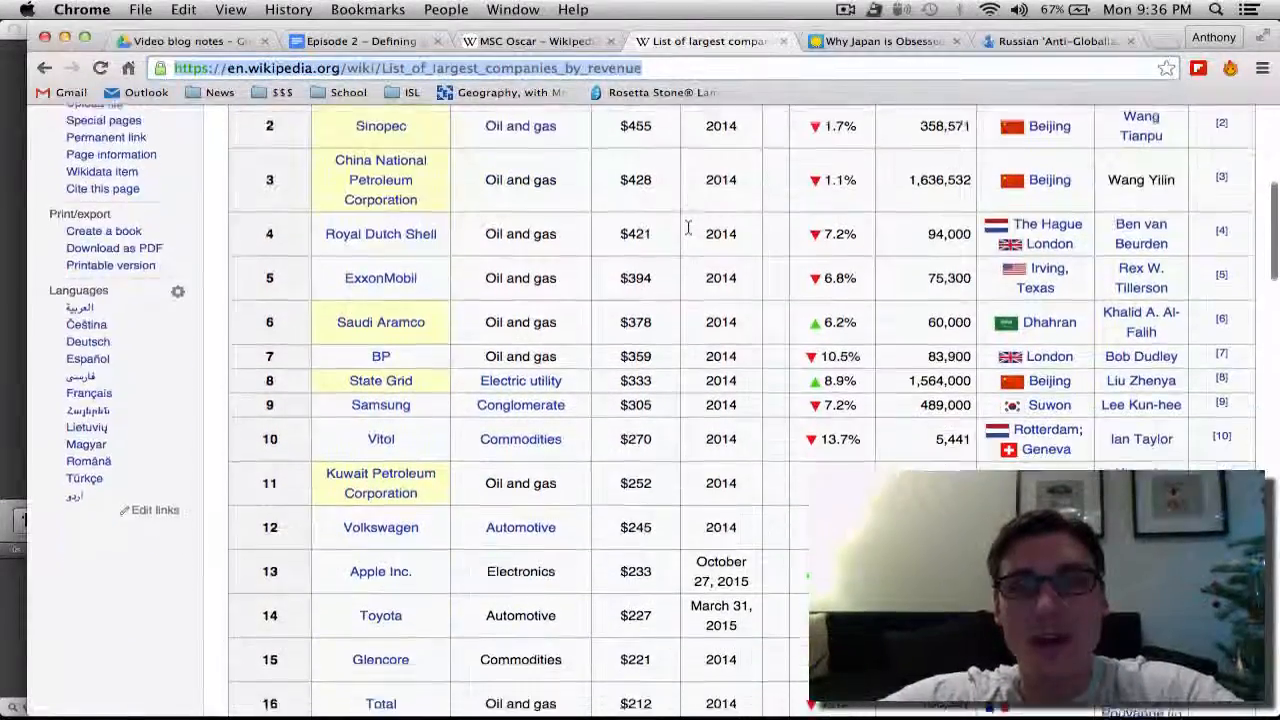
{"action": "scroll", "scroll_direction": "down", "scroll_amount": 3}
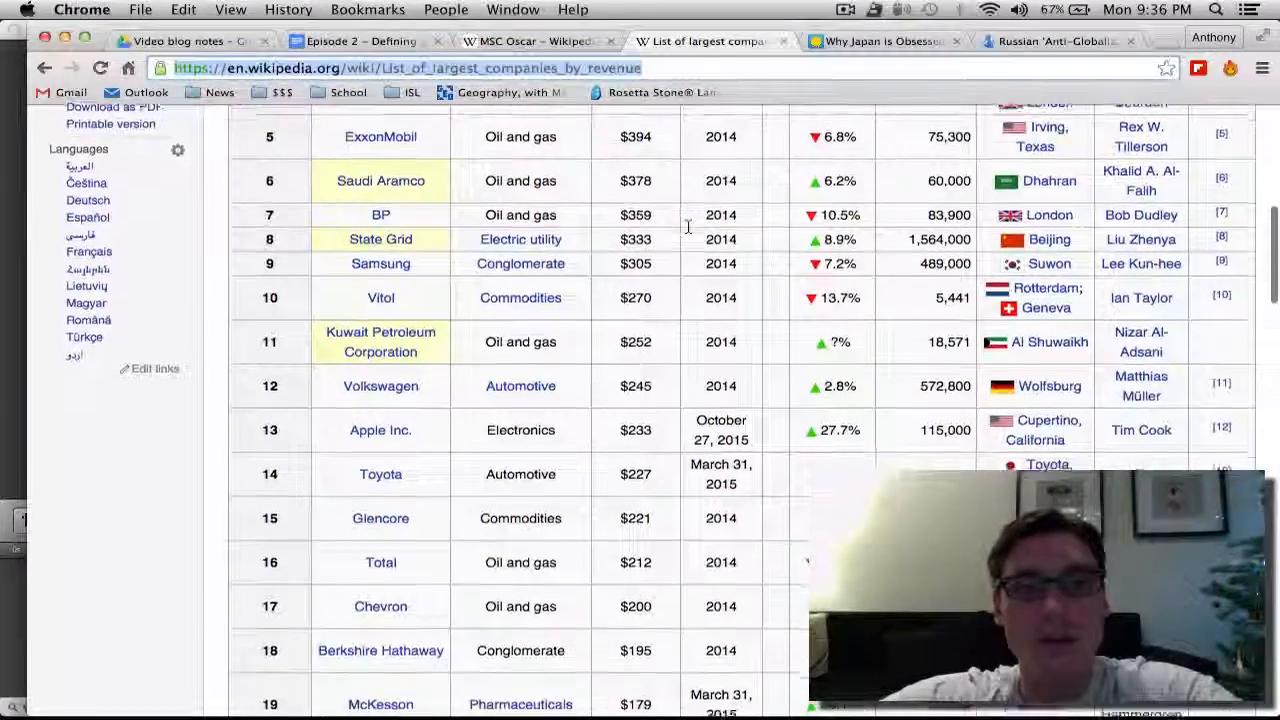
{"action": "scroll", "scroll_direction": "down", "scroll_amount": 3}
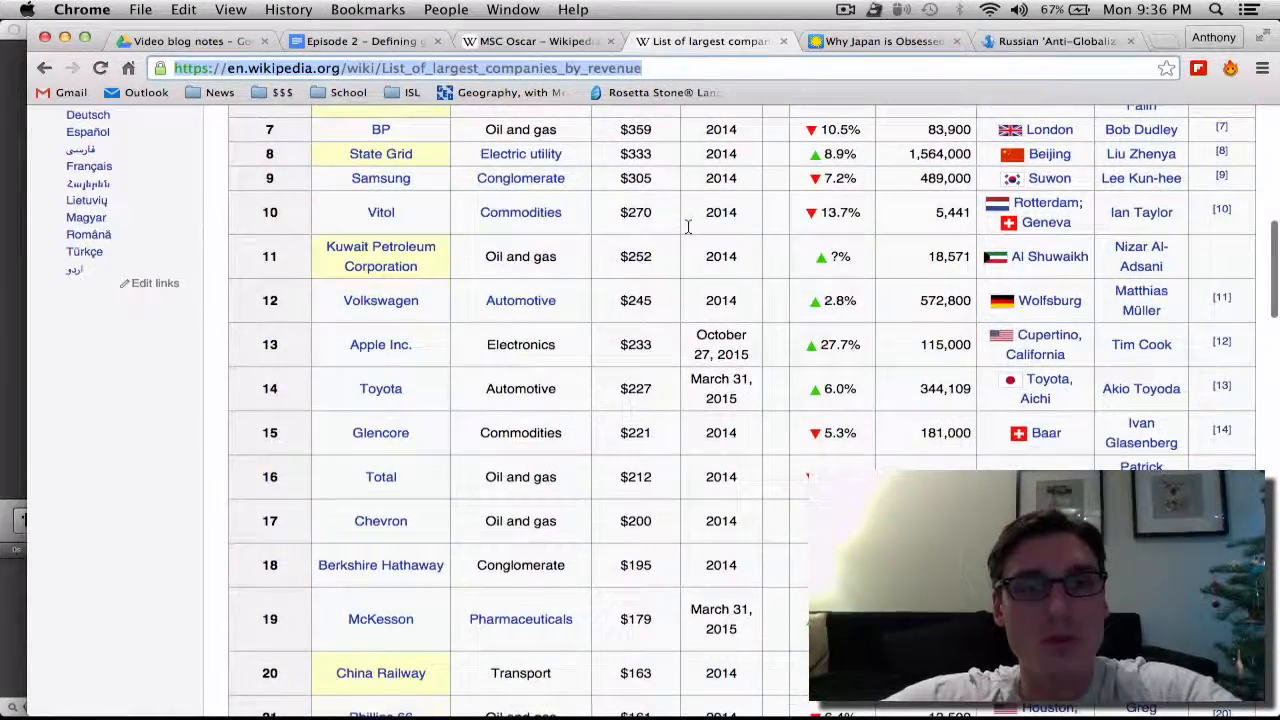
{"action": "scroll", "scroll_direction": "down", "scroll_amount": 3}
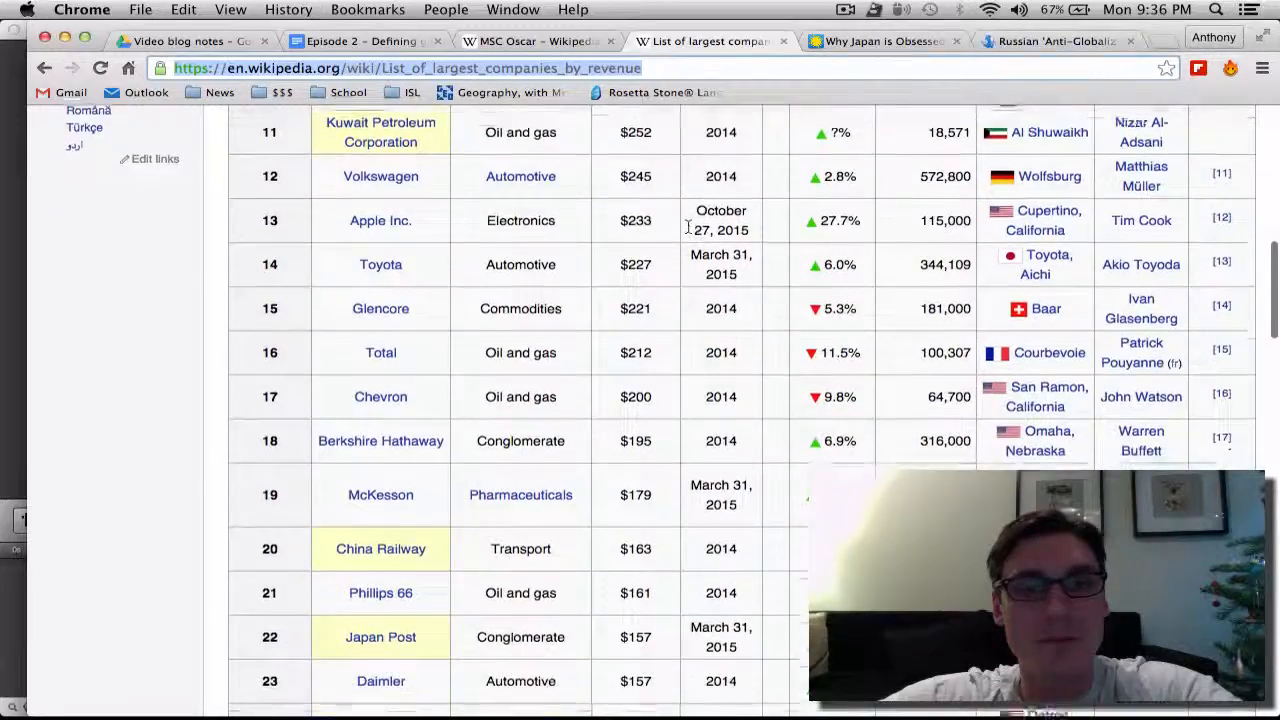
{"action": "scroll", "scroll_direction": "down", "scroll_amount": 3}
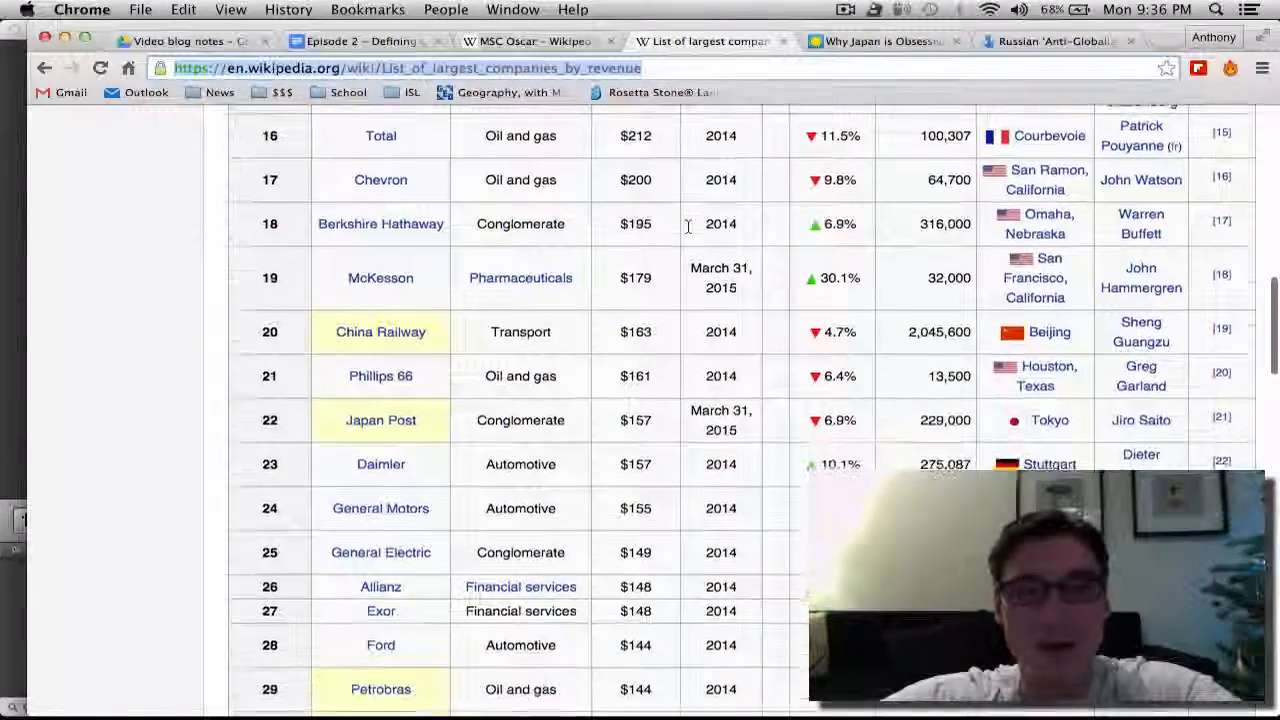
{"action": "scroll", "scroll_direction": "up", "scroll_amount": 3}
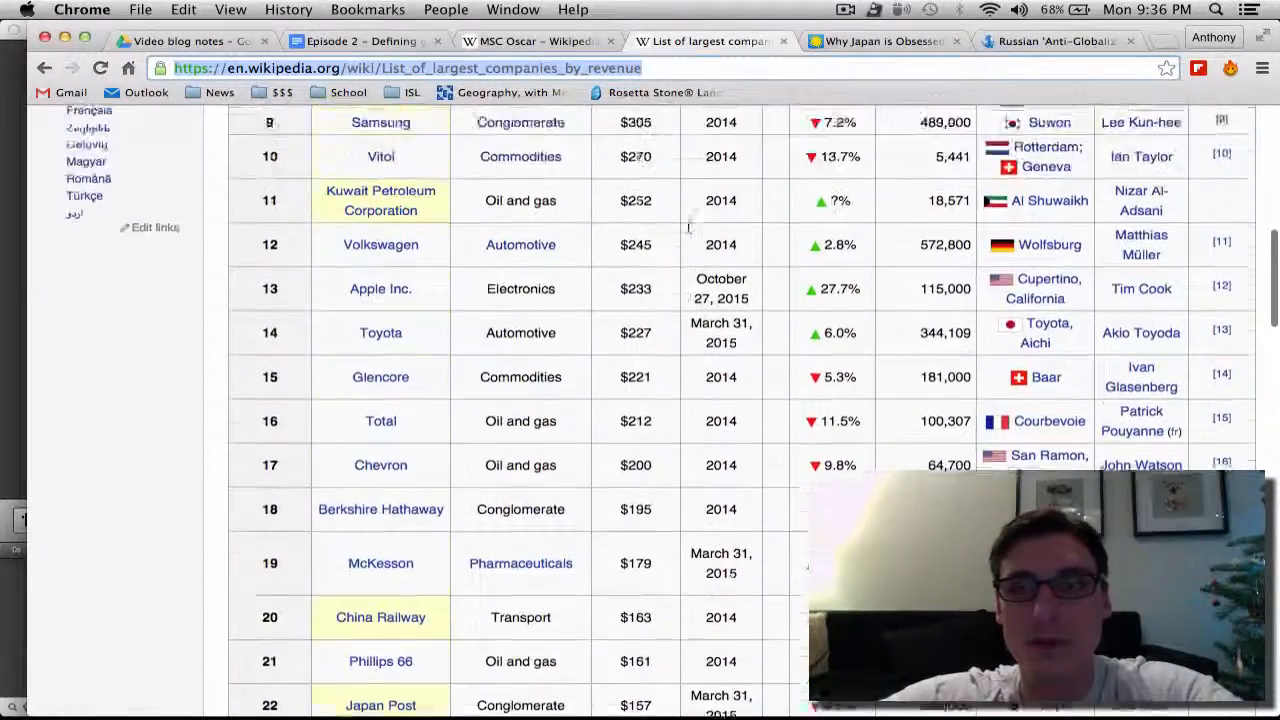
{"action": "scroll", "scroll_direction": "up", "scroll_amount": 3}
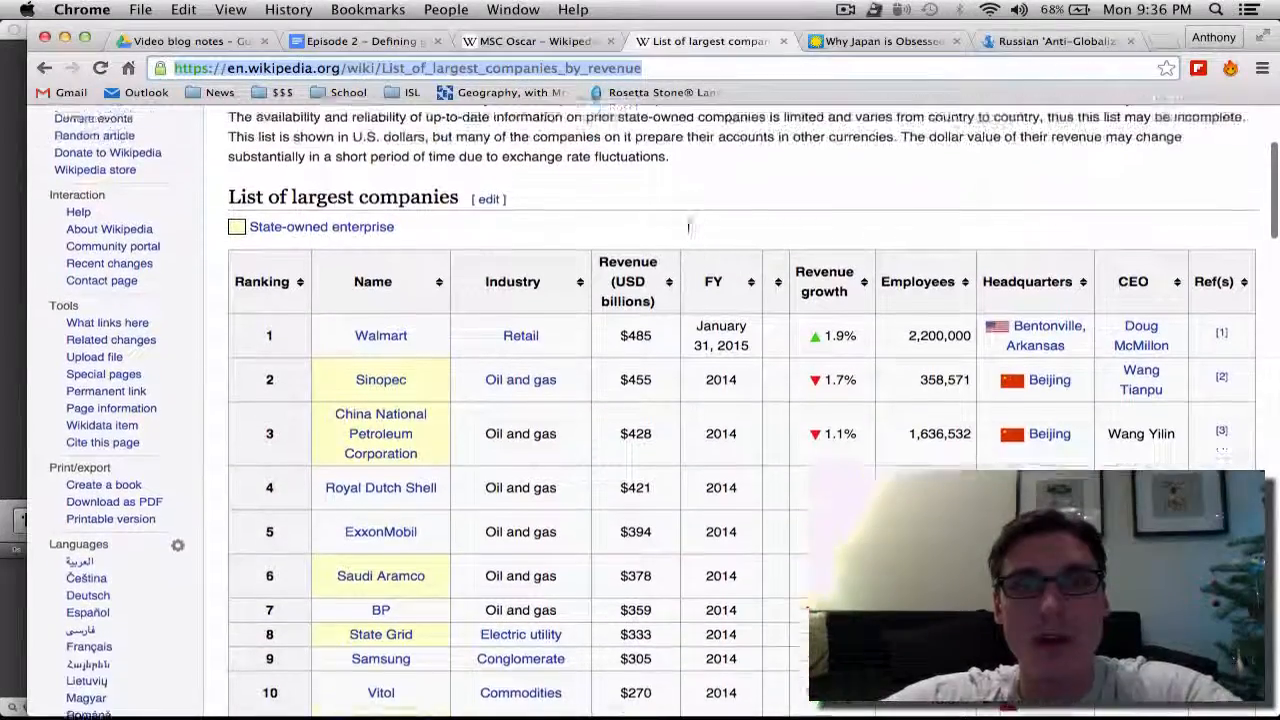
{"action": "scroll", "scroll_direction": "up", "scroll_amount": 3}
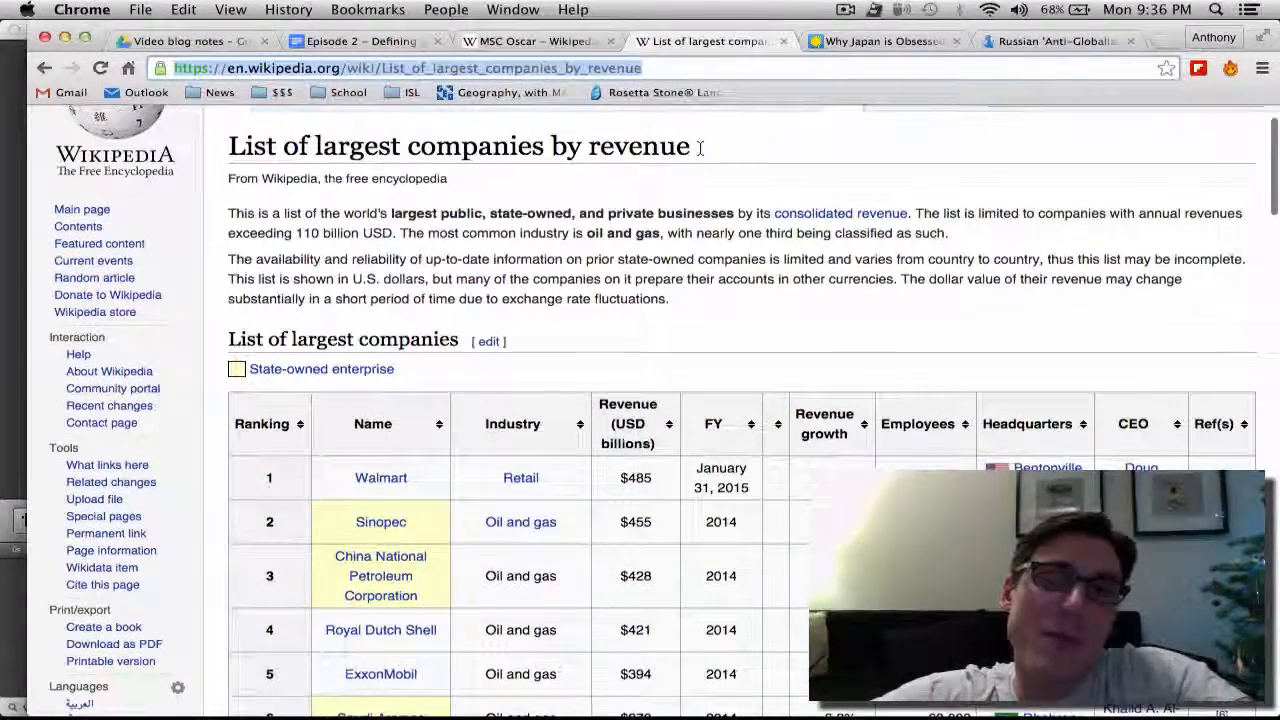
{"action": "scroll", "scroll_direction": "down", "scroll_amount": 3}
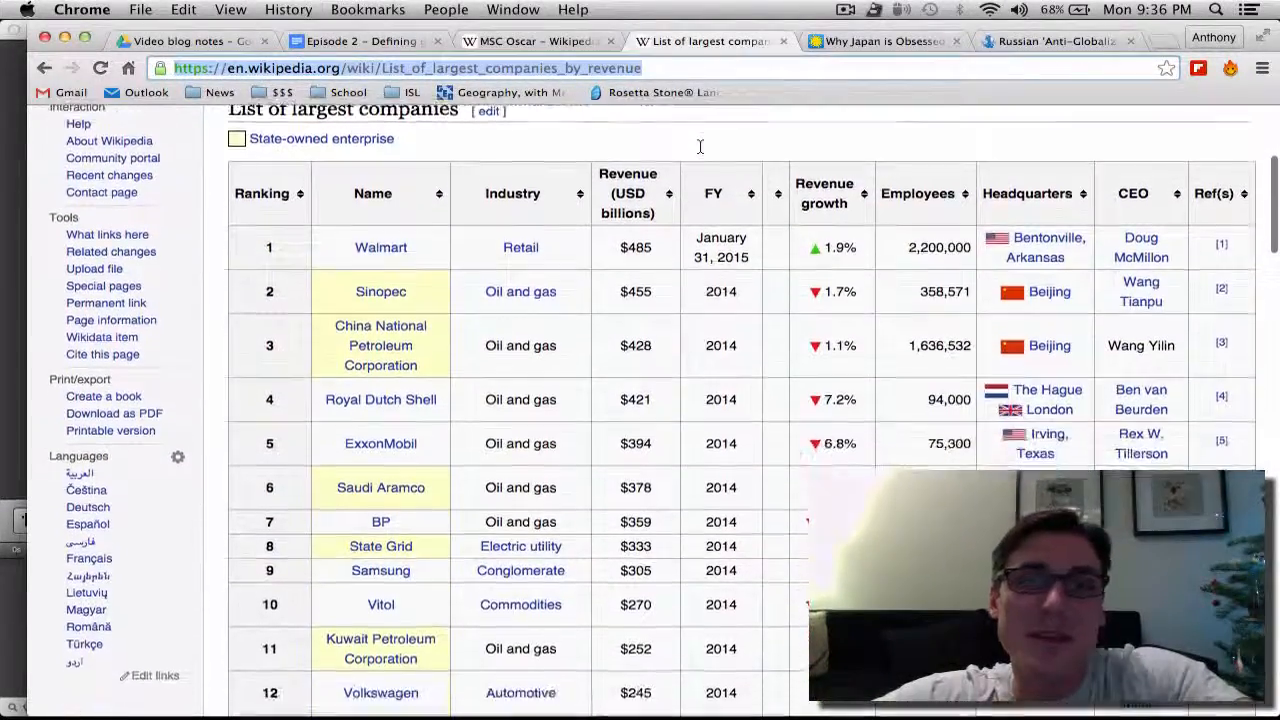
{"action": "scroll", "scroll_direction": "up", "scroll_amount": 3}
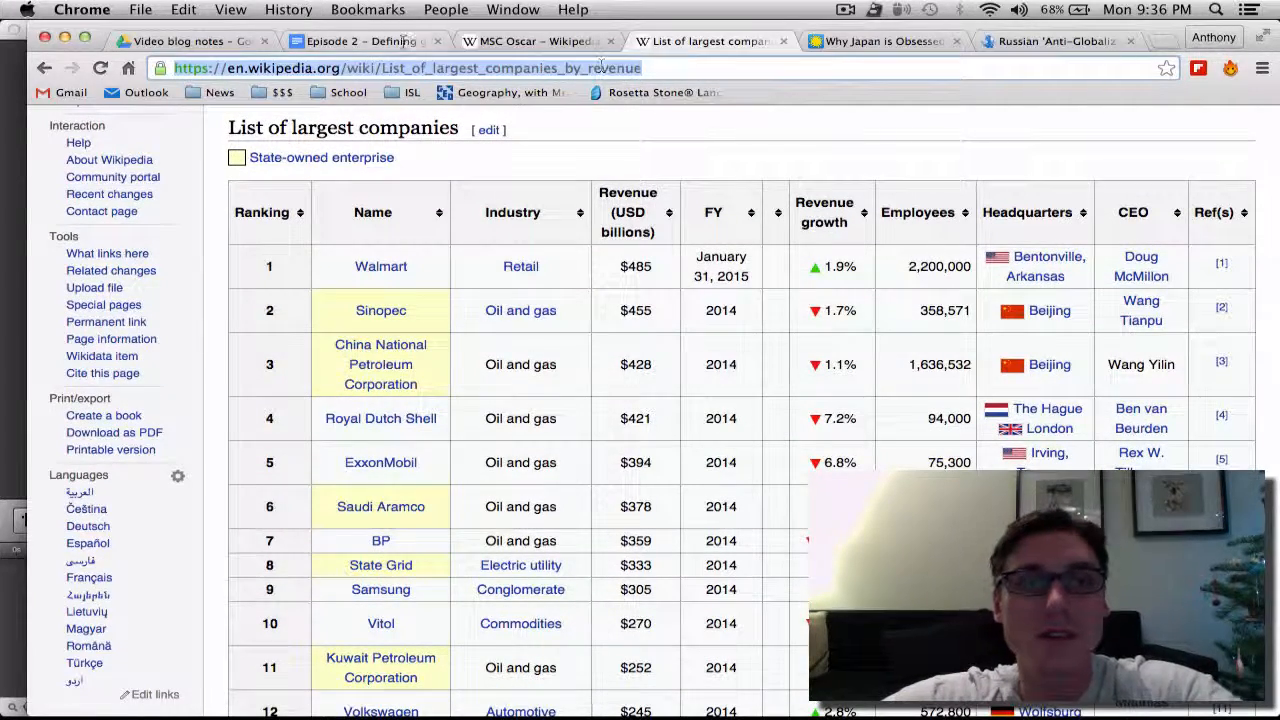
- Return to the Google Docs notes showing the numbered questions, syllabus quote and links
{"action": "left_click", "coordinate": [365, 41]}
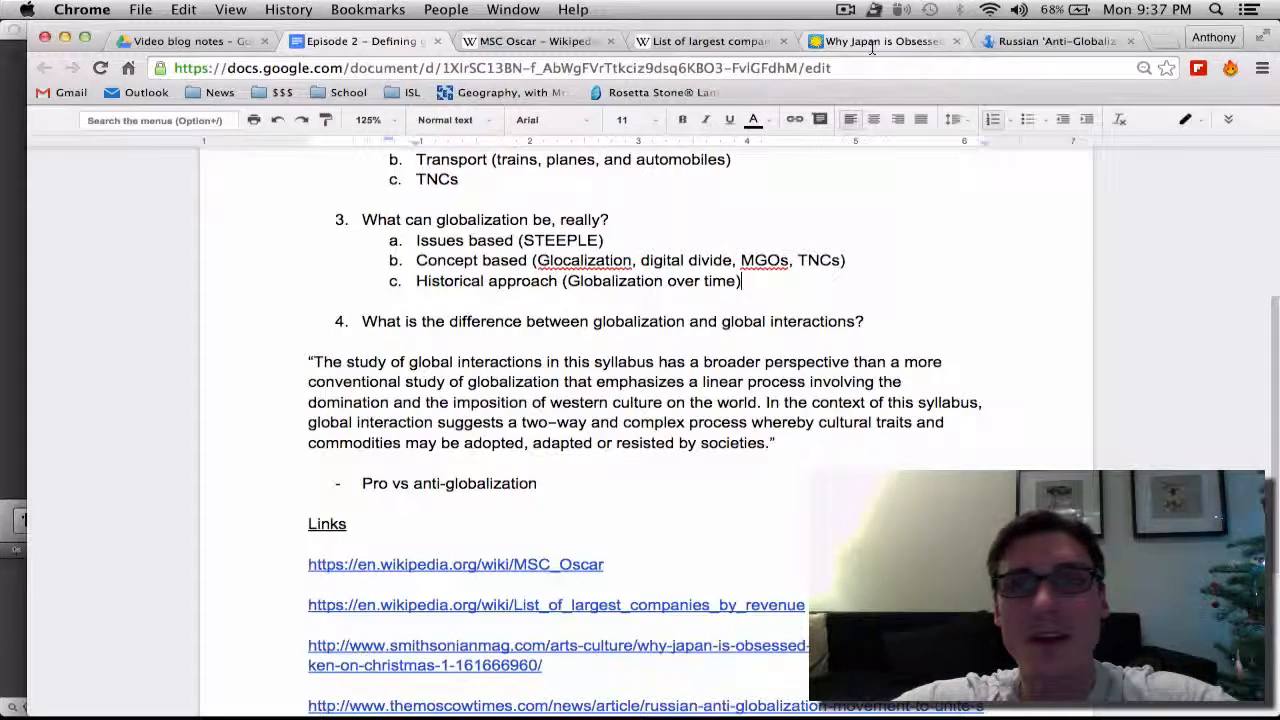
- Open the Smithsonian article on Japan's KFC Christmas tradition and read down through it
{"action": "left_click", "coordinate": [557, 645]}
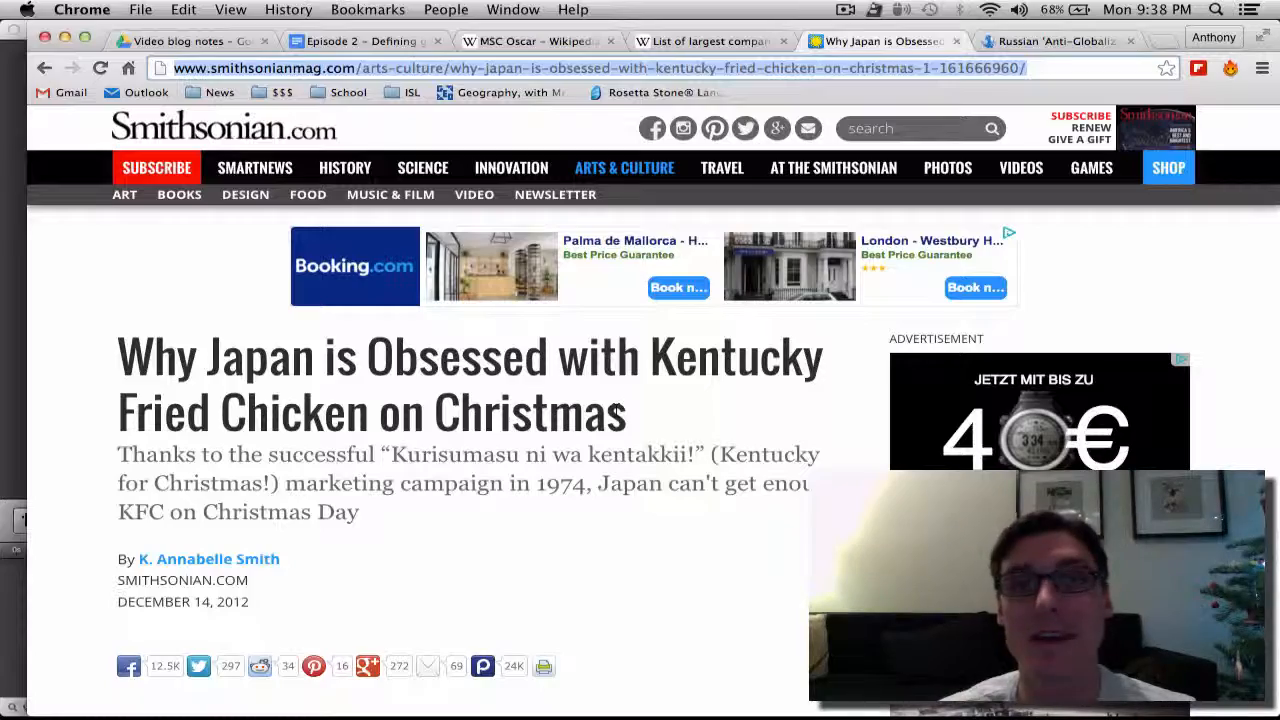
{"action": "scroll", "scroll_direction": "down", "scroll_amount": 3}
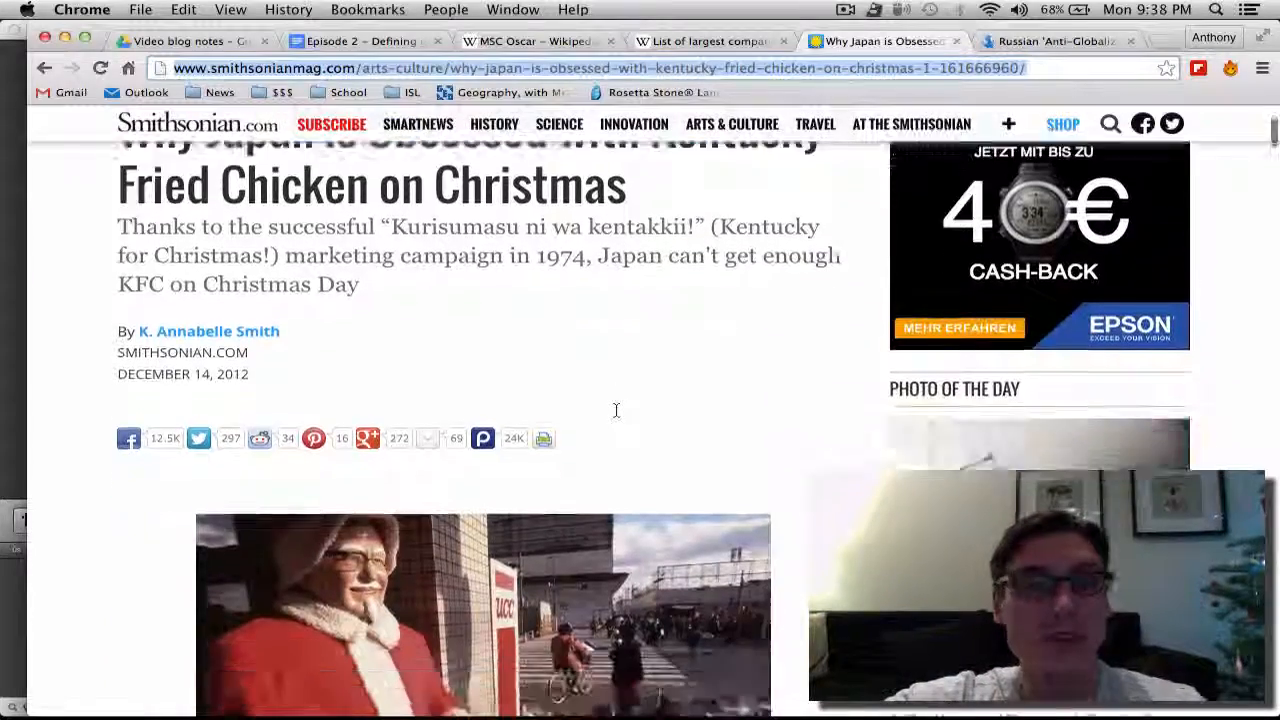
{"action": "scroll", "scroll_direction": "down", "scroll_amount": 3}
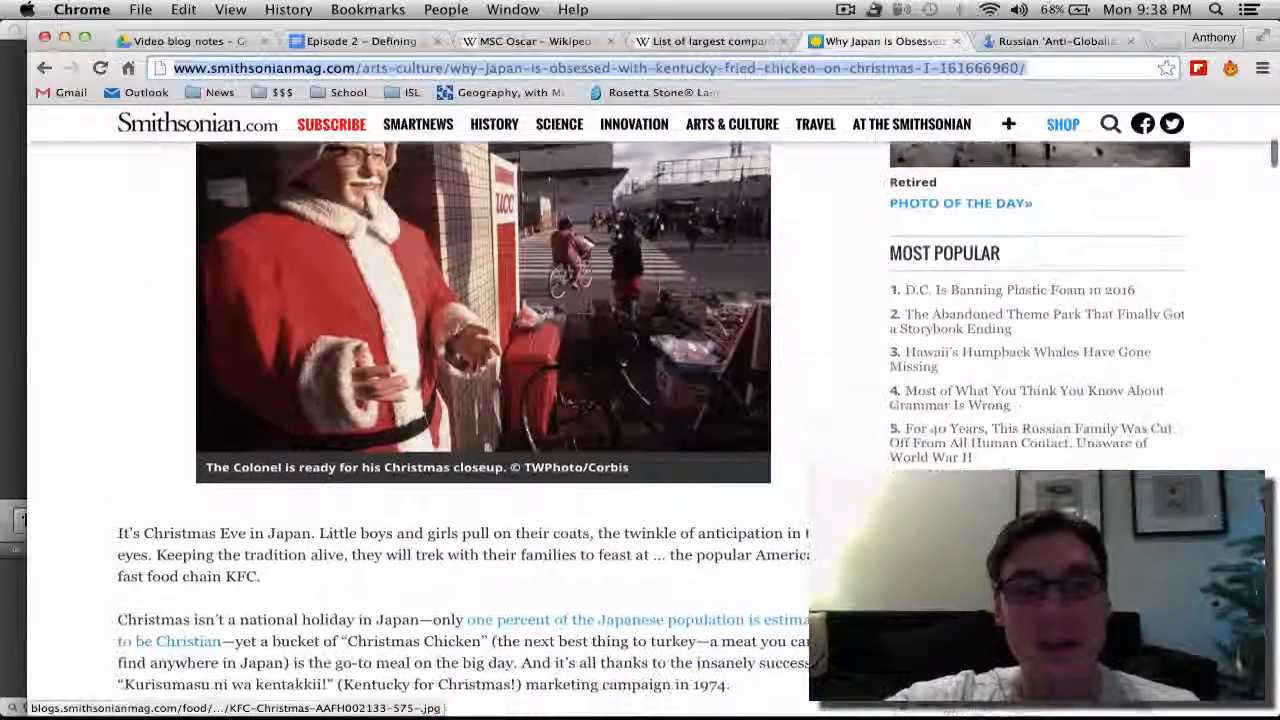
{"action": "scroll", "scroll_direction": "down", "scroll_amount": 3}
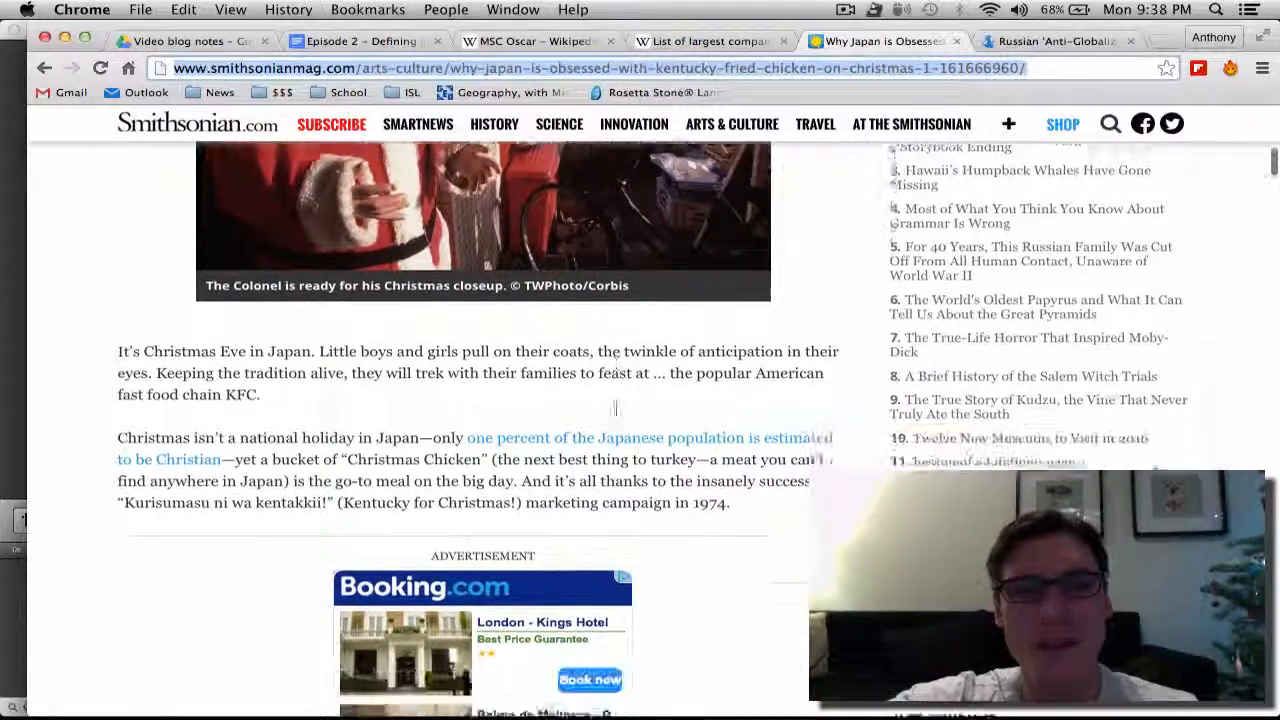
{"action": "scroll", "scroll_direction": "down", "scroll_amount": 3}
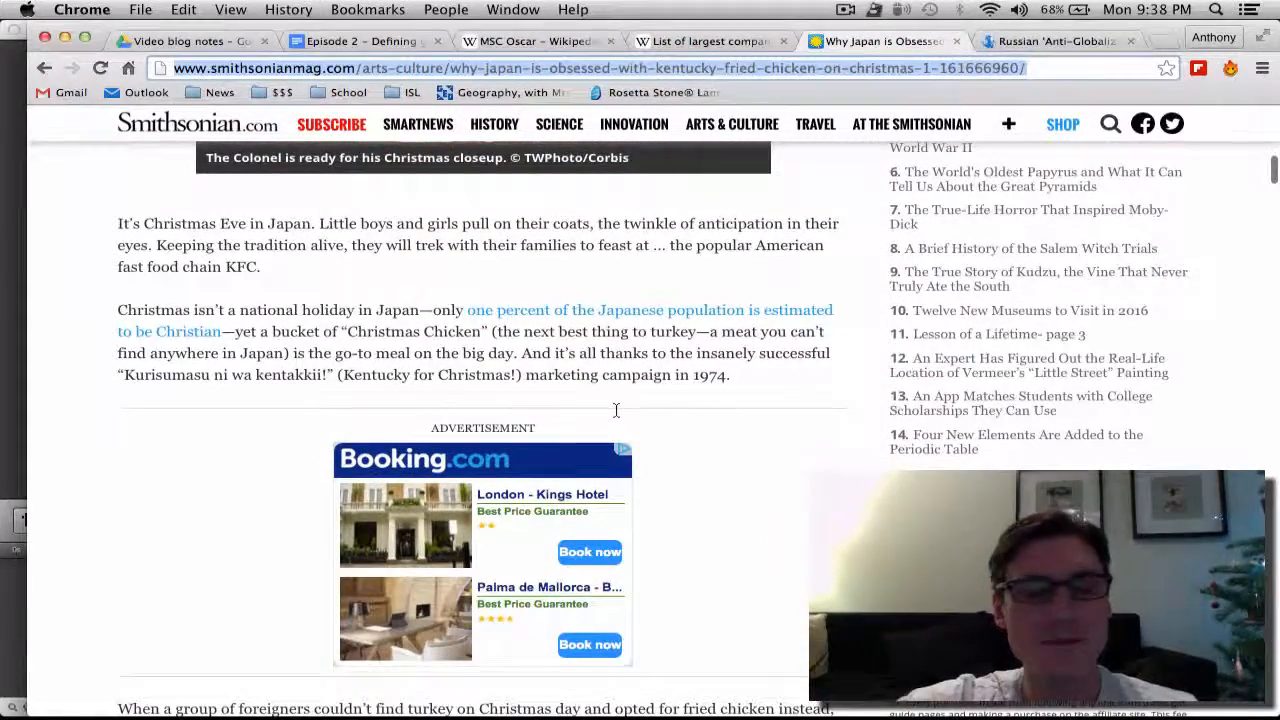
{"action": "scroll", "scroll_direction": "down", "scroll_amount": 3}
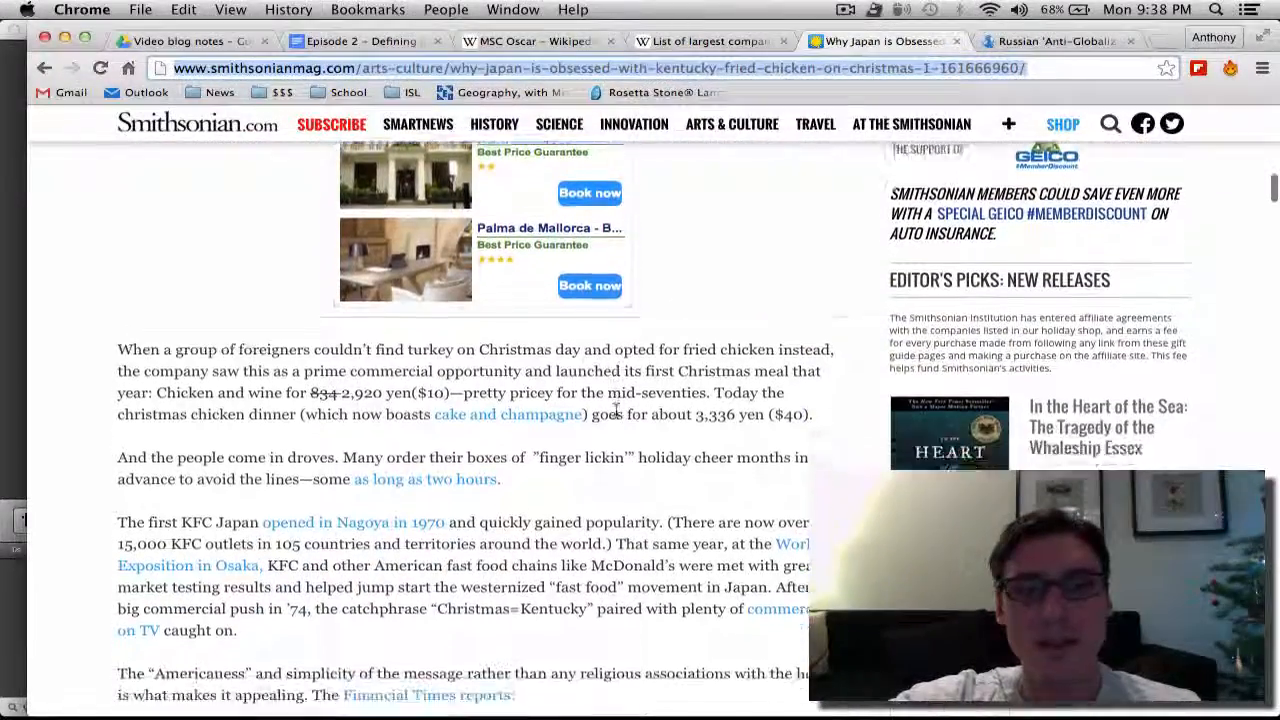
{"action": "scroll", "scroll_direction": "down", "scroll_amount": 3}
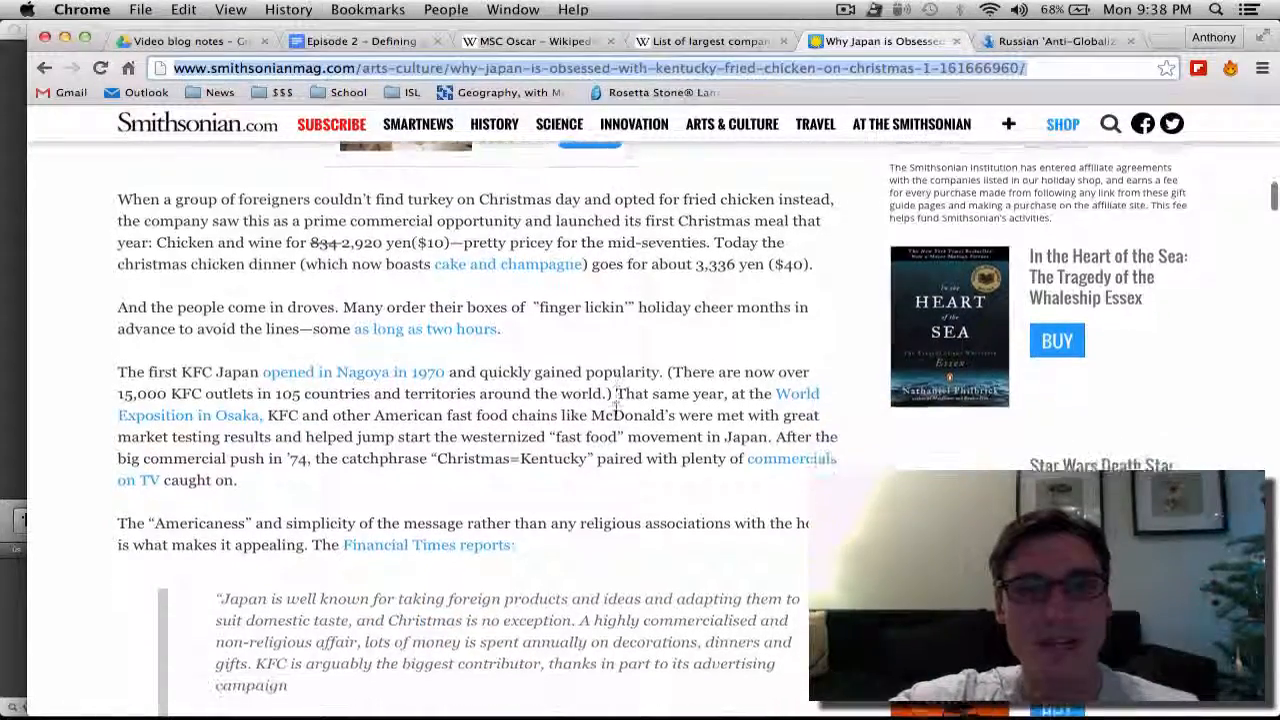
{"action": "scroll", "scroll_direction": "down", "scroll_amount": 3}
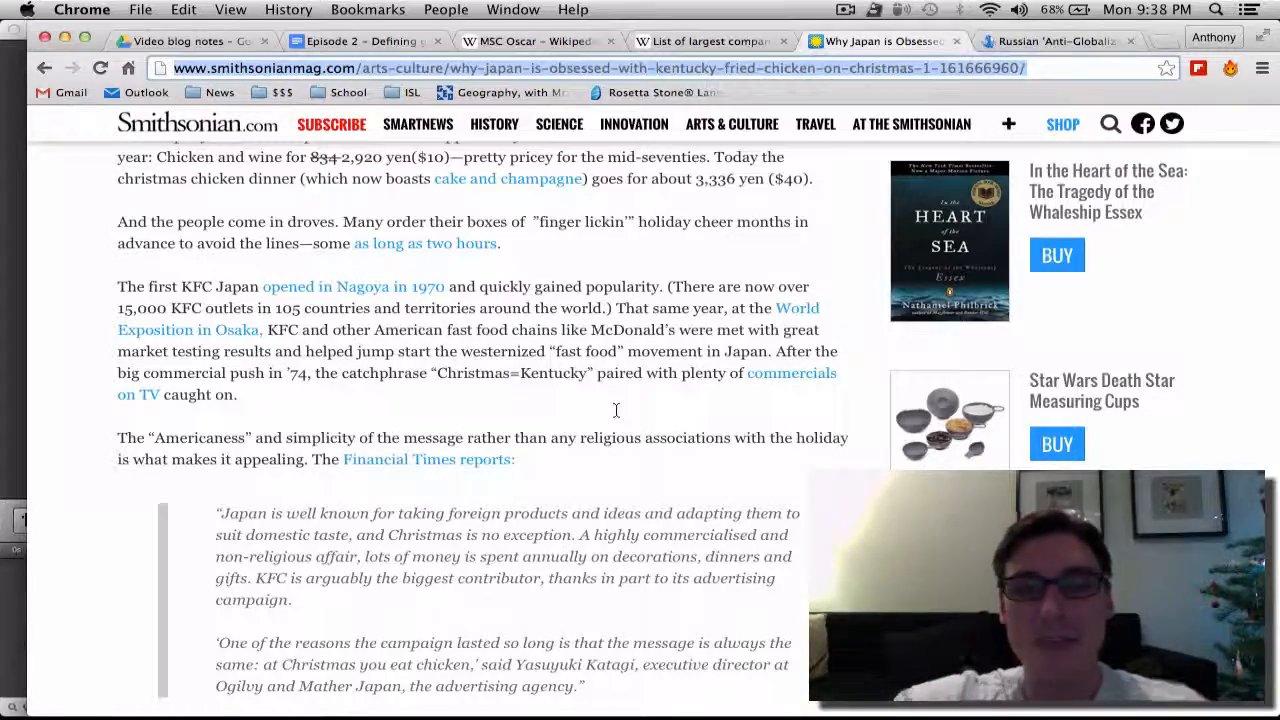
- Scroll back up the KFC article and return to the Google Docs lesson notes
{"action": "scroll", "scroll_direction": "up", "scroll_amount": 3}
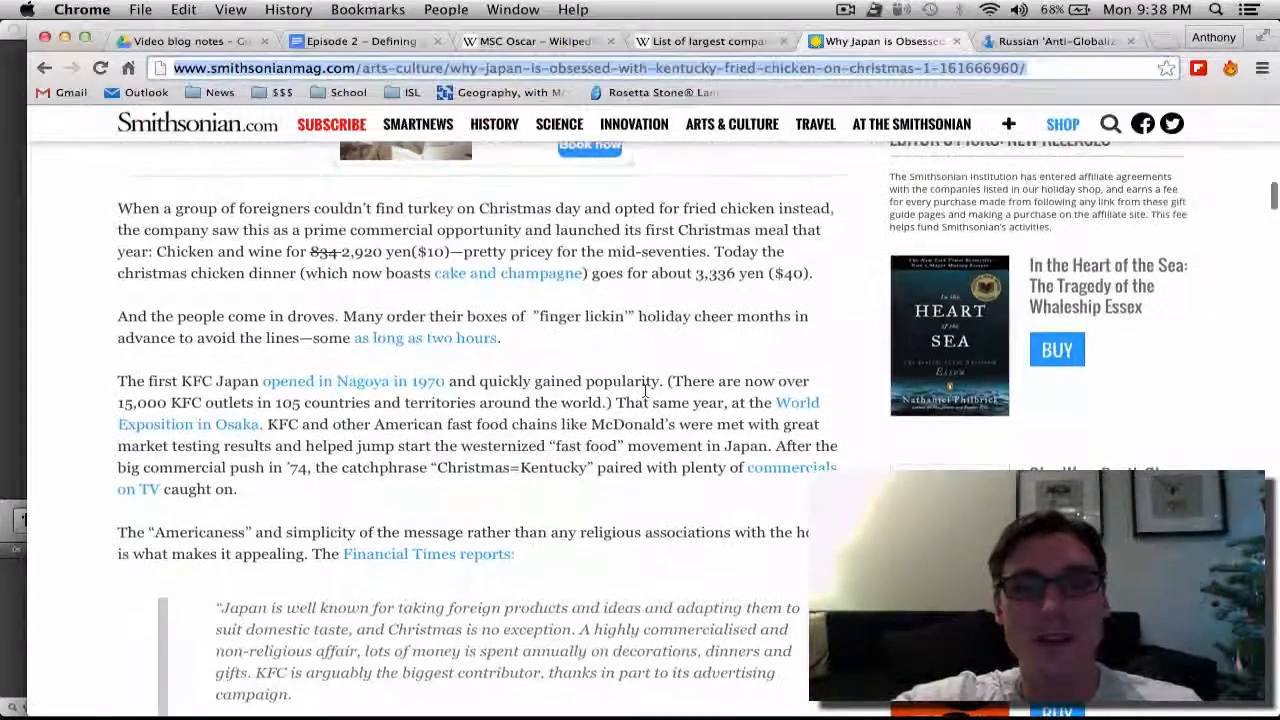
{"action": "scroll", "scroll_direction": "up", "scroll_amount": 3}
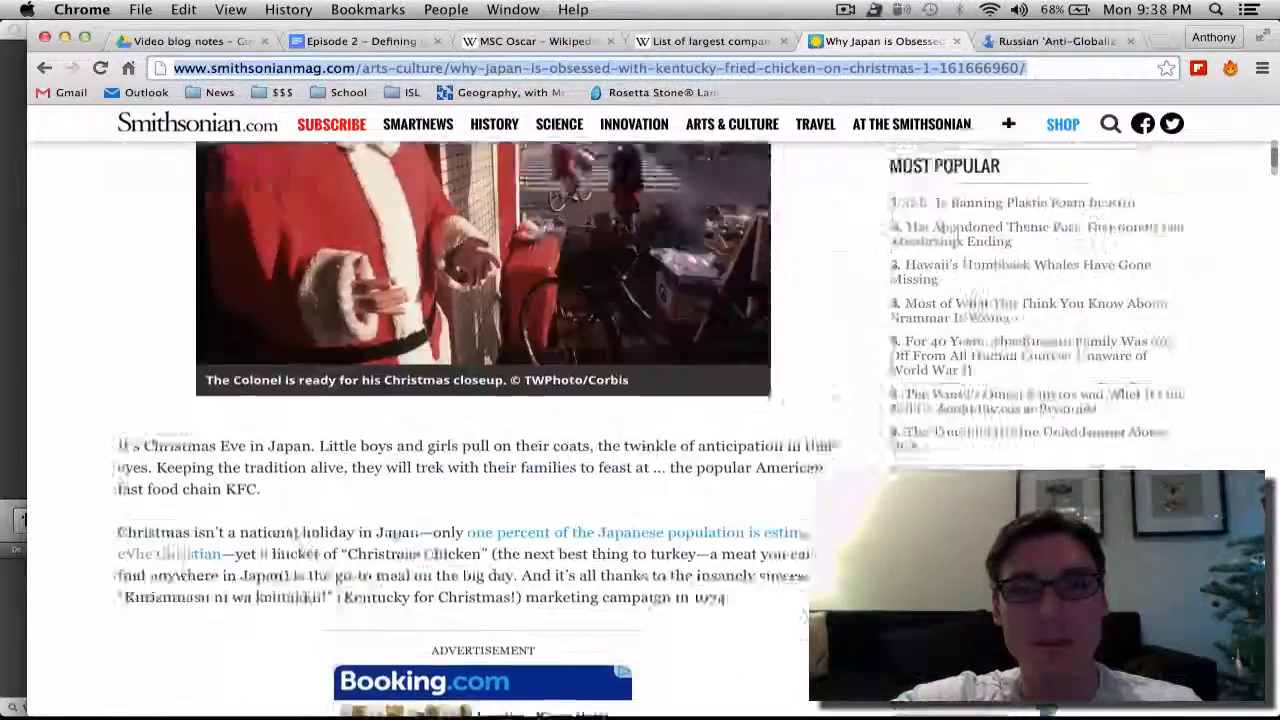
{"action": "scroll", "scroll_direction": "up", "scroll_amount": 3}
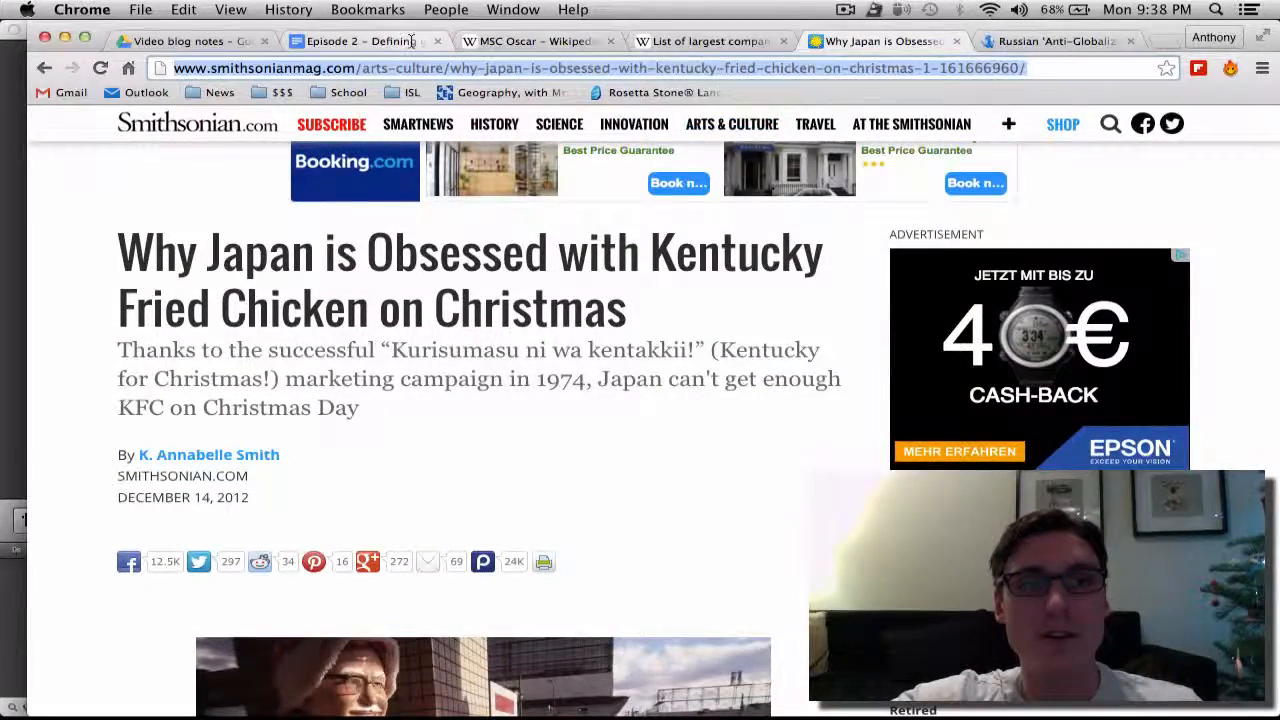
{"action": "left_click", "coordinate": [360, 41]}
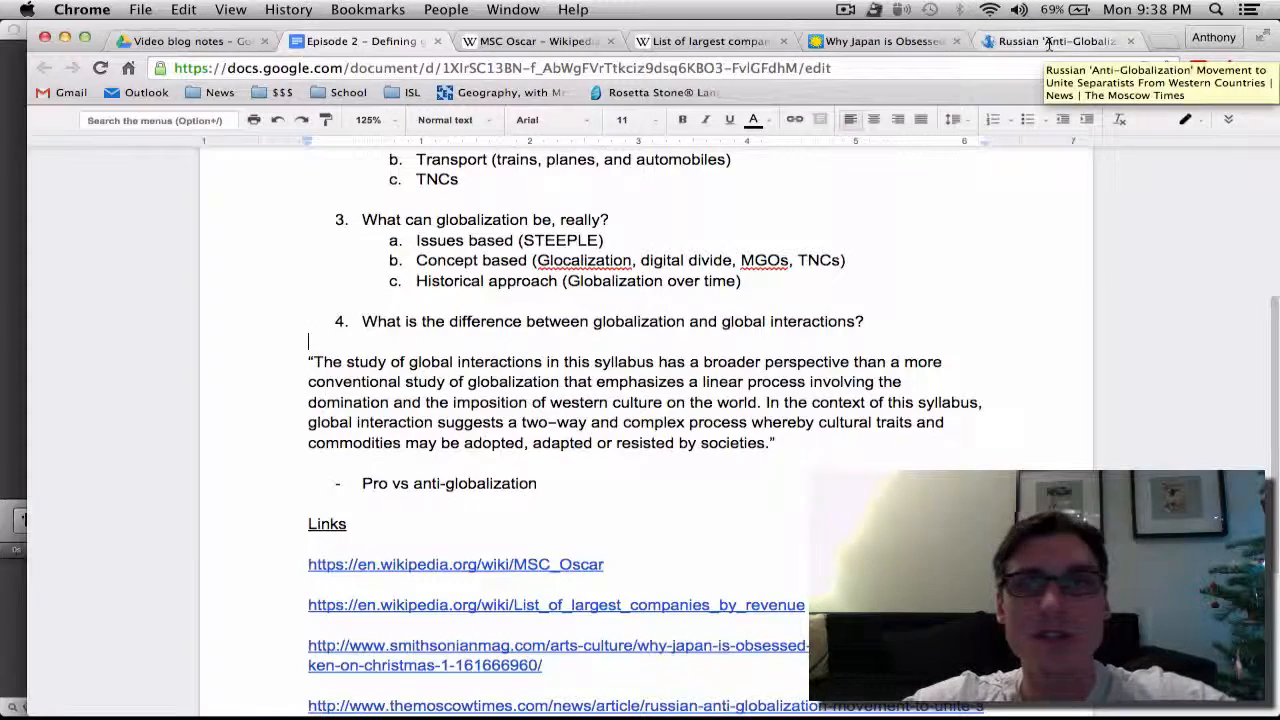
- Open the Moscow Times article on Russia's anti-globalization movement uniting Western separatists
{"action": "left_click", "coordinate": [1060, 41]}
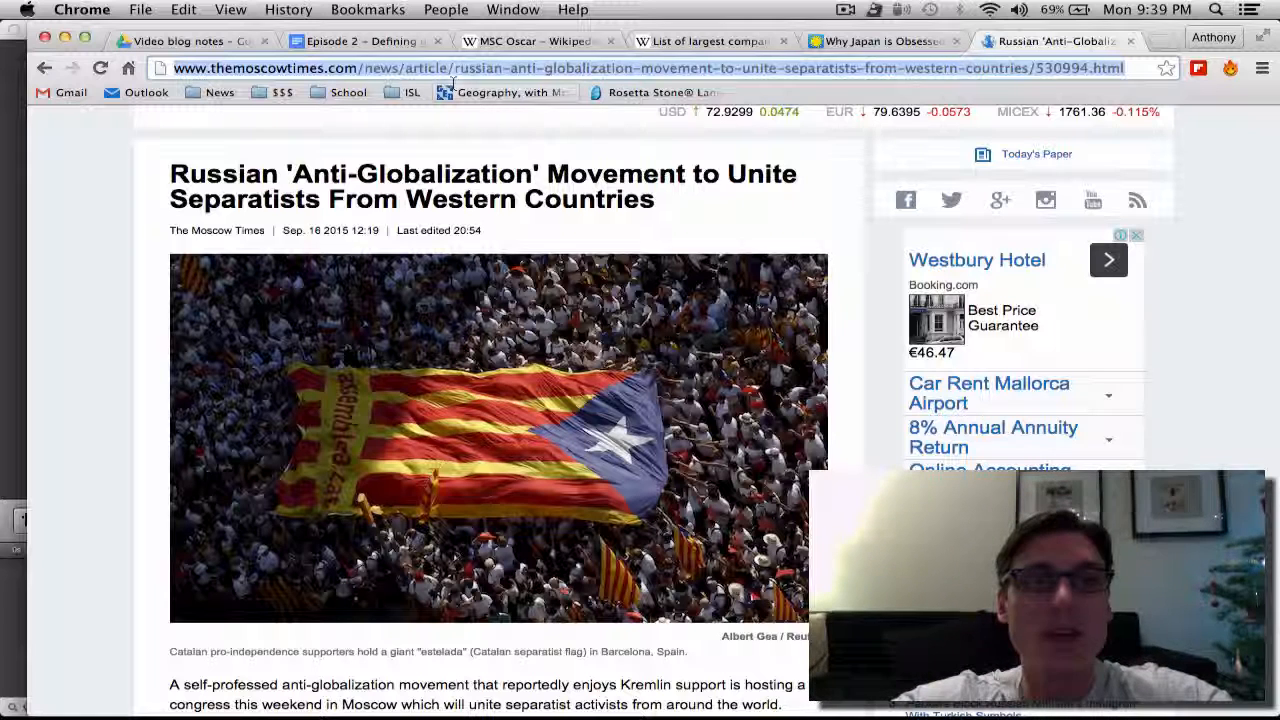
- Return to the Google Docs notes showing the syllabus quote and all four links
{"action": "left_click", "coordinate": [365, 41]}
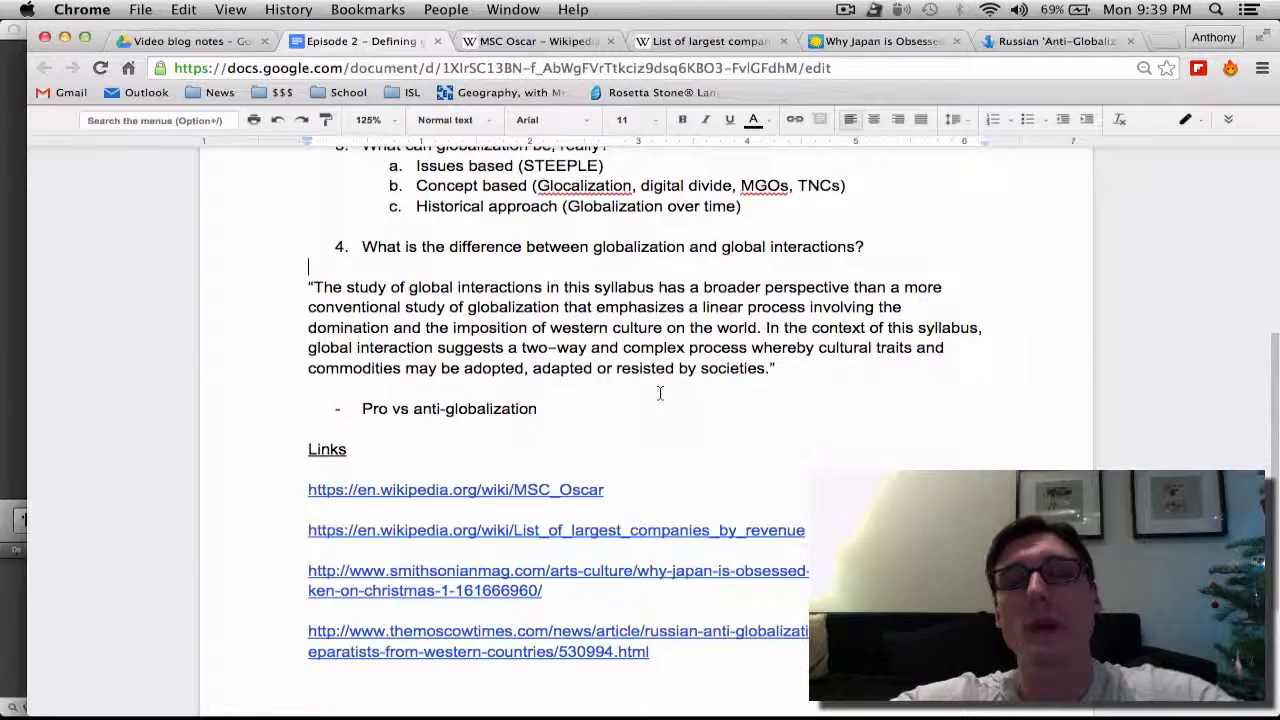
{"action": "scroll", "scroll_direction": "up", "scroll_amount": 3}
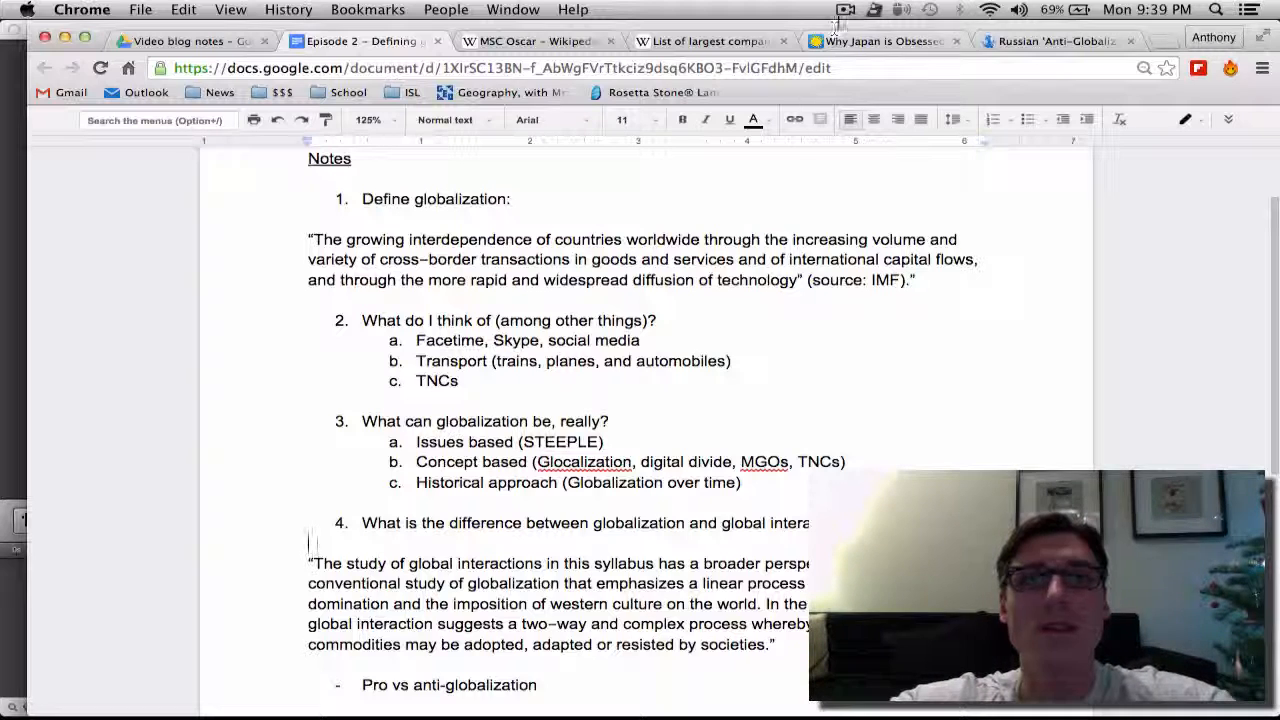
{"action": "mouse_move", "coordinate": [884, 41]}
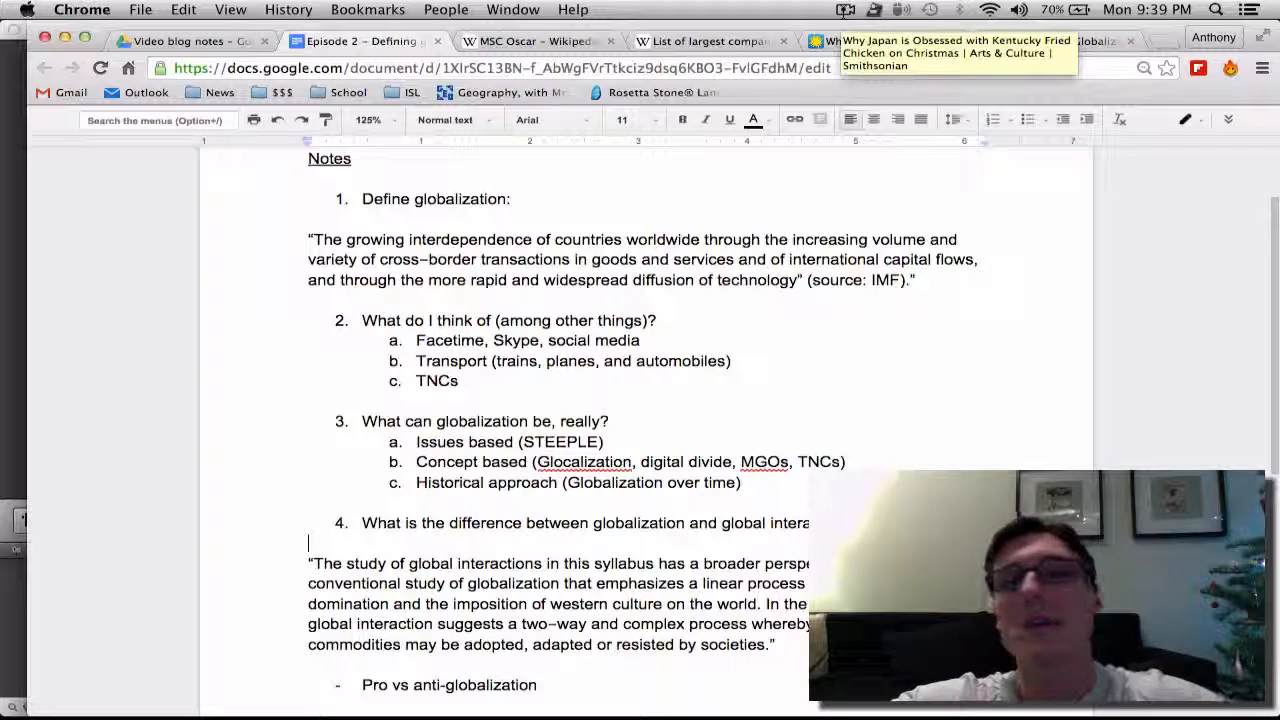
{"action": "left_click", "coordinate": [845, 9]}
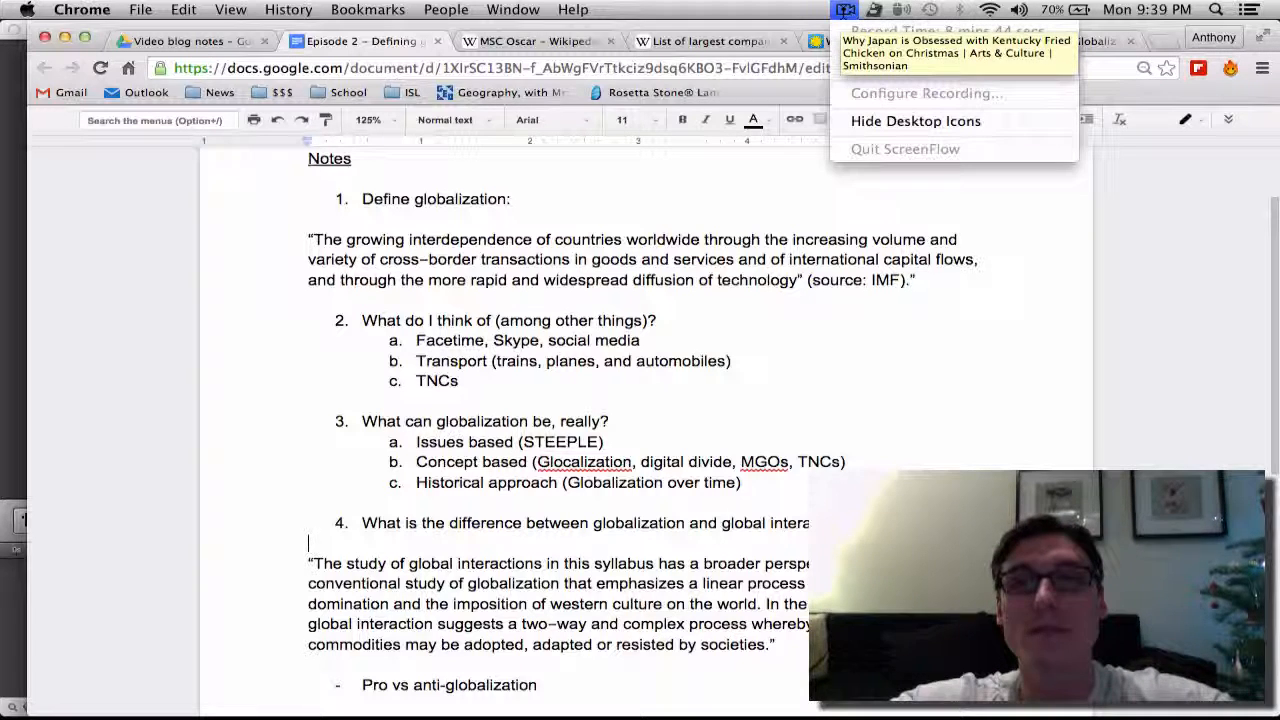